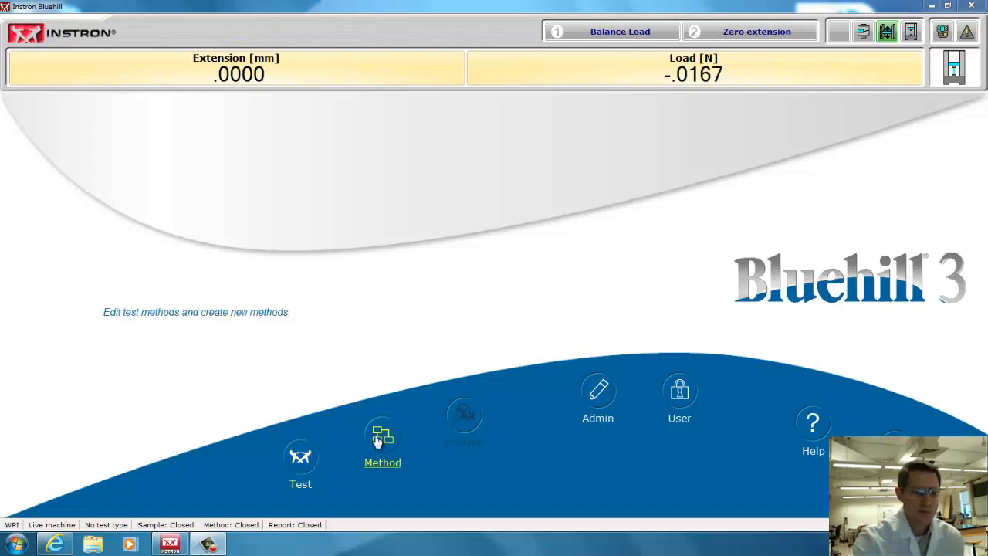
Start a new sample and browse to Public Documents > Templates > Instron Examples for a method file
click(383, 444)
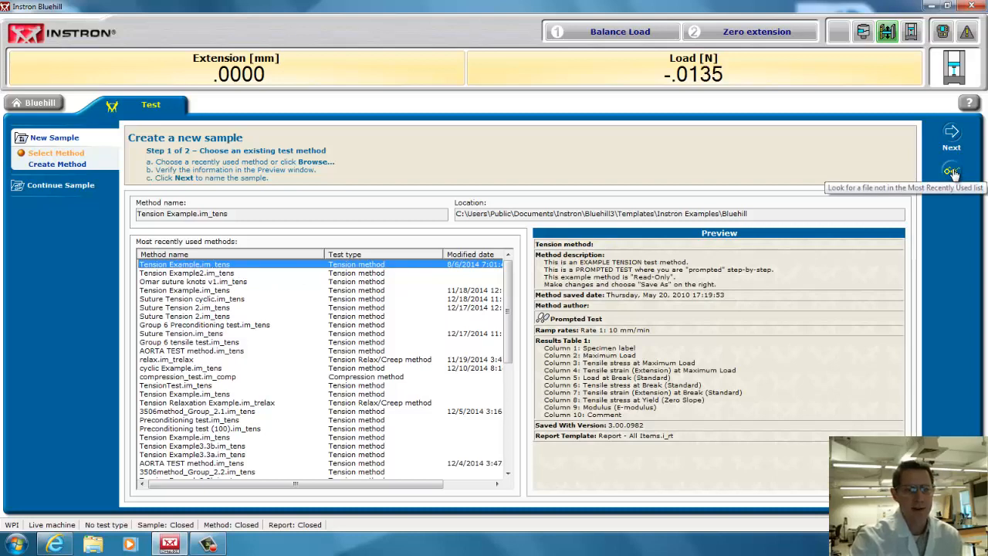
click(951, 170)
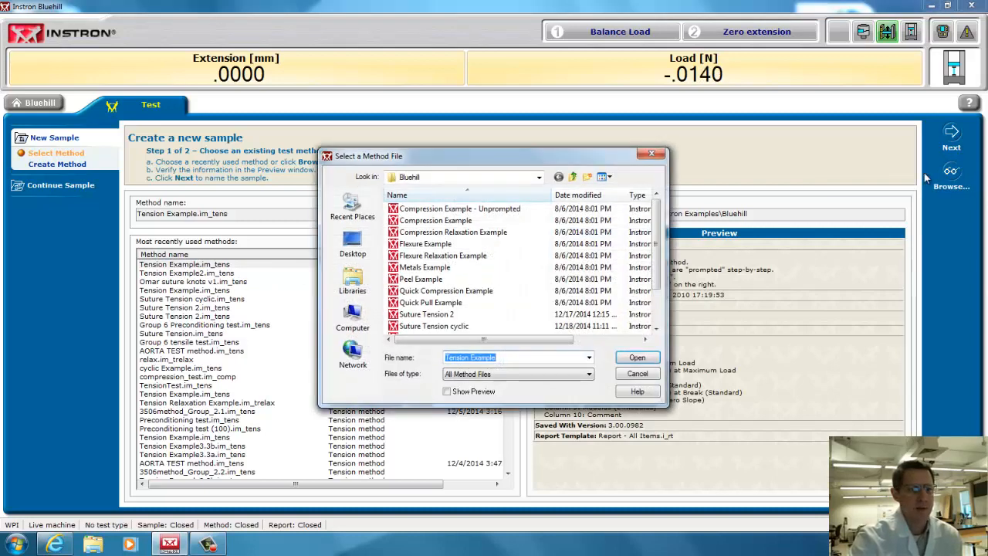
click(539, 176)
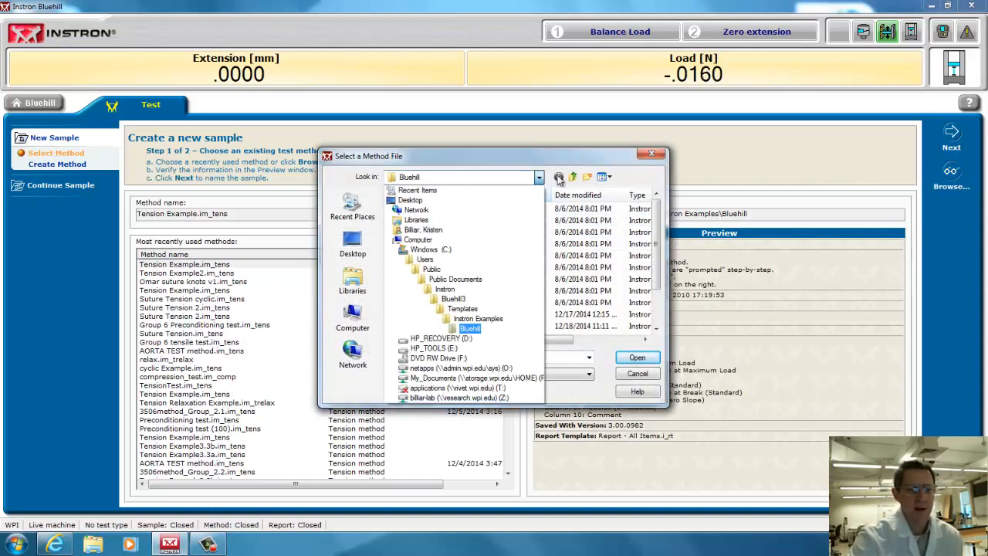
click(455, 277)
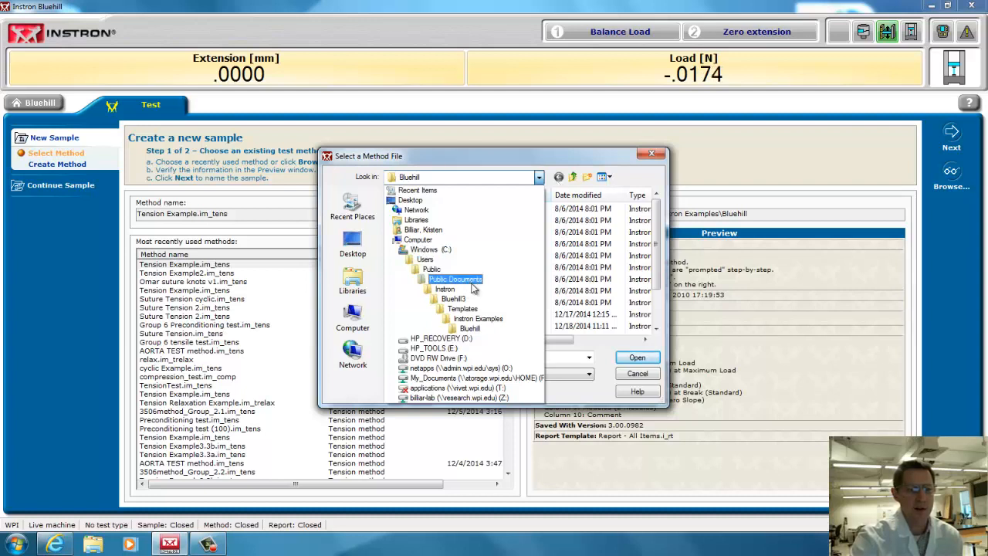
click(463, 309)
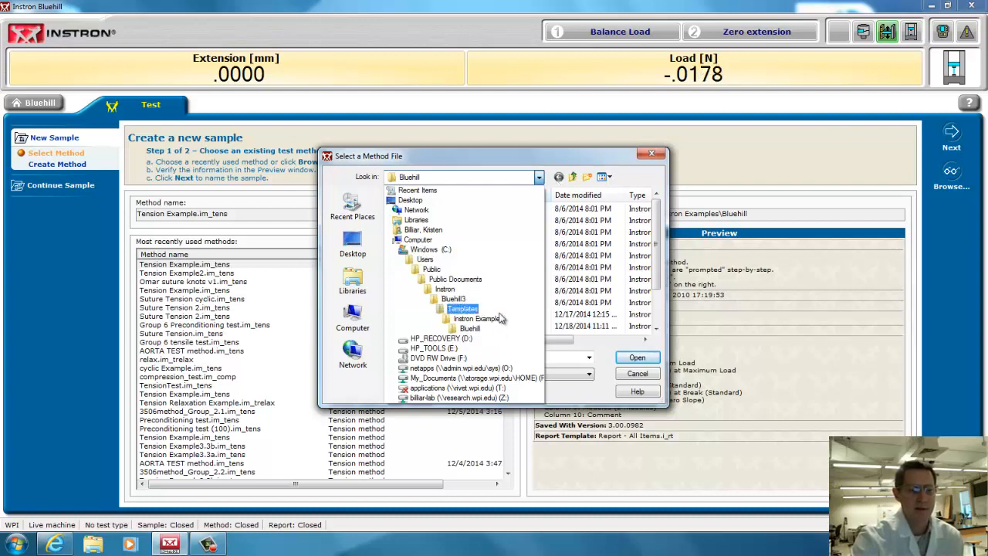
click(479, 318)
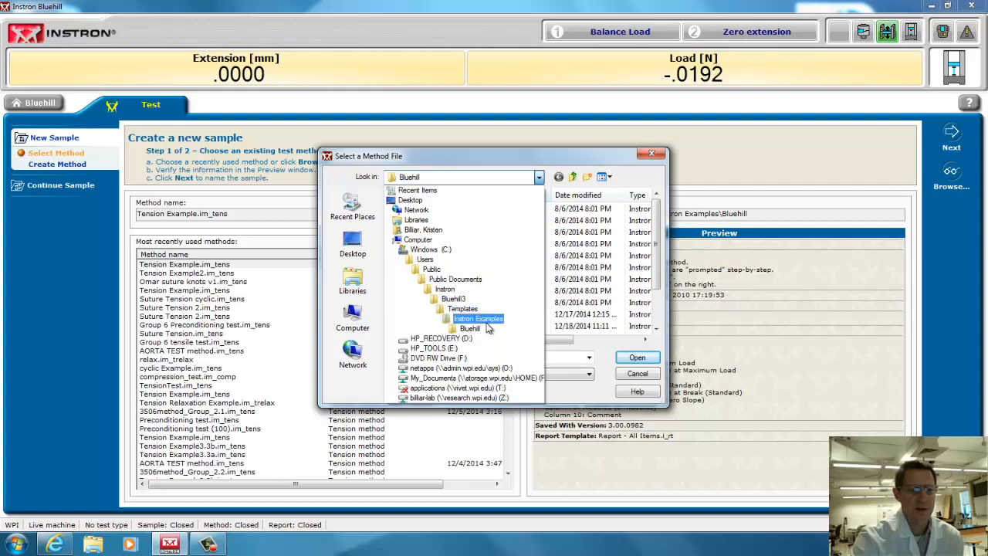
Choose the Tension Example method from the Bluehill examples folder and load it
click(469, 327)
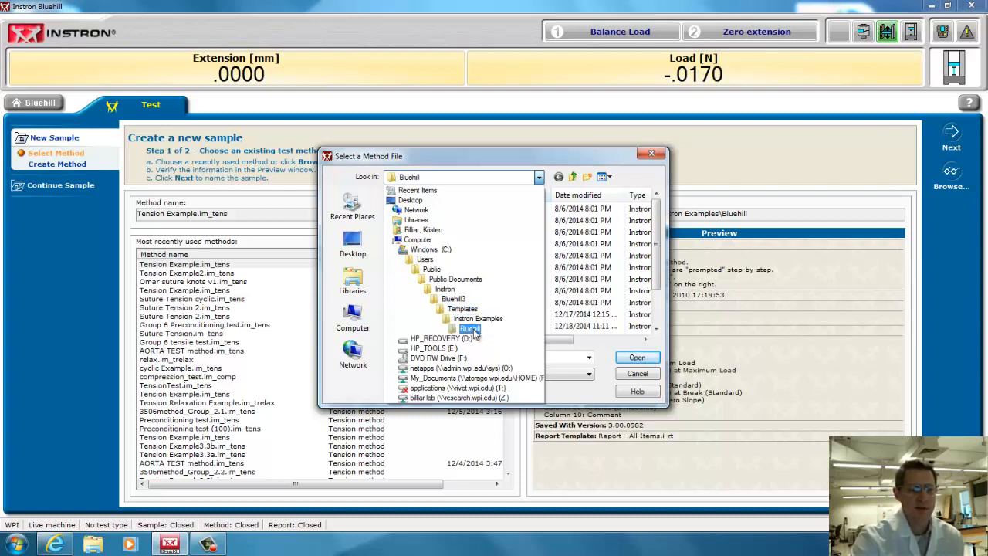
double_click(469, 327)
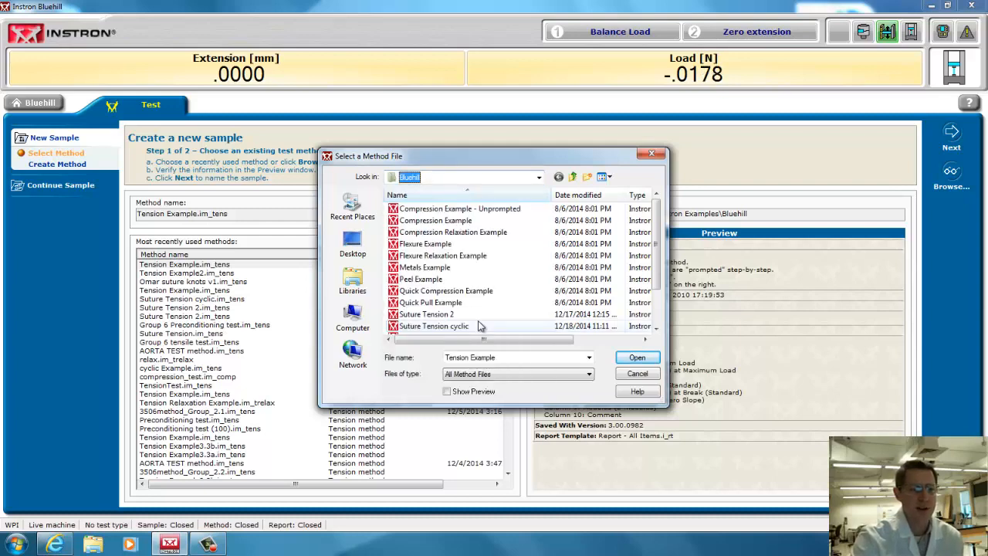
click(424, 267)
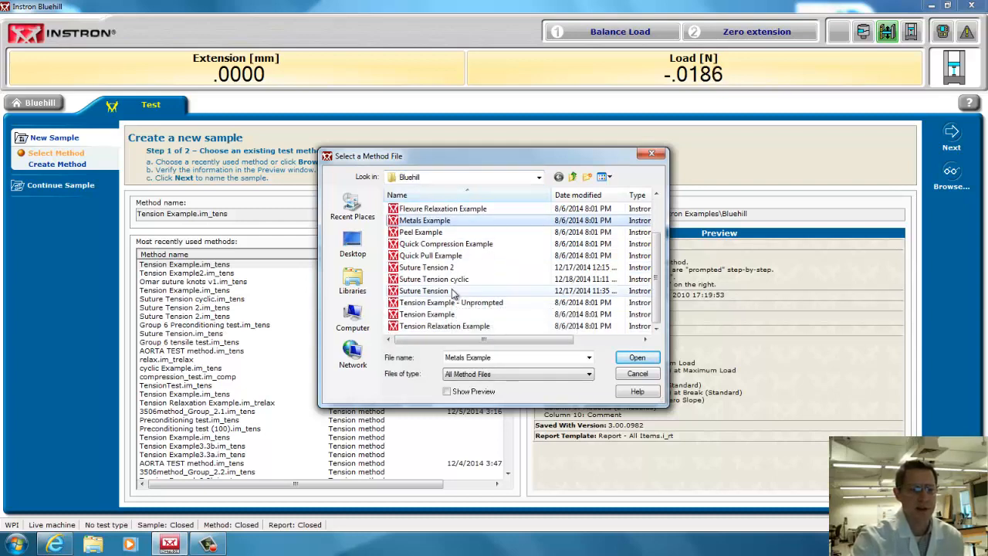
click(426, 315)
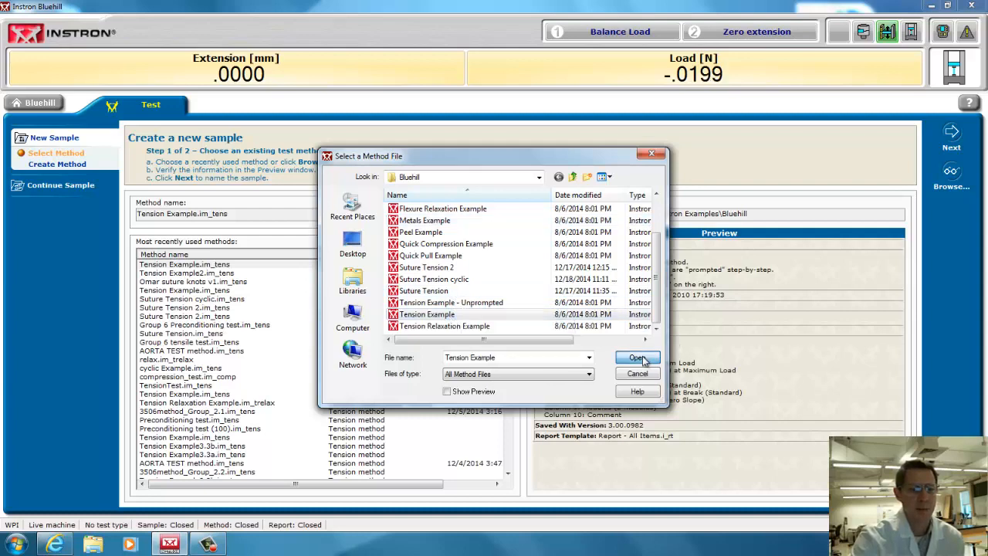
click(636, 358)
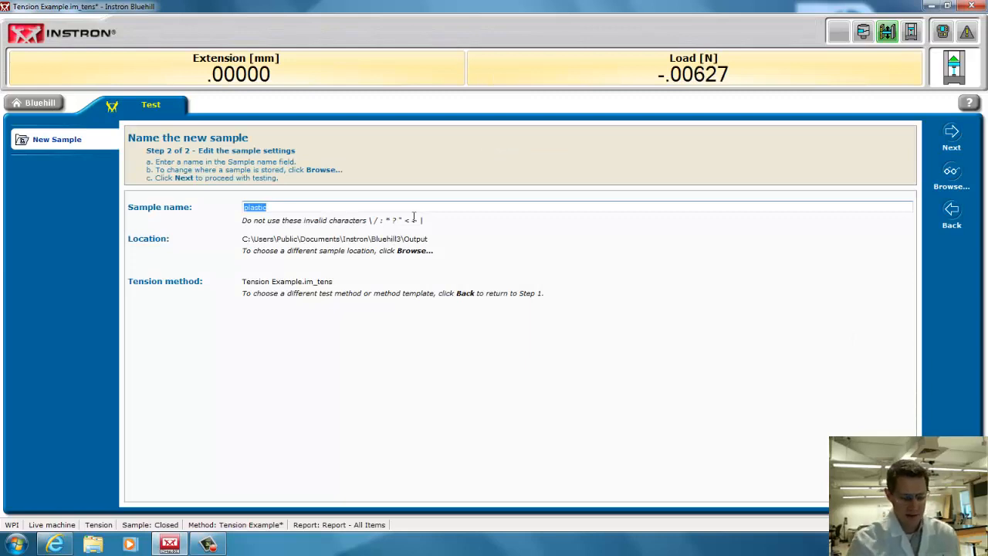
Name the sample 'leather', proceed to testing, and switch to editing the method
text(leather)
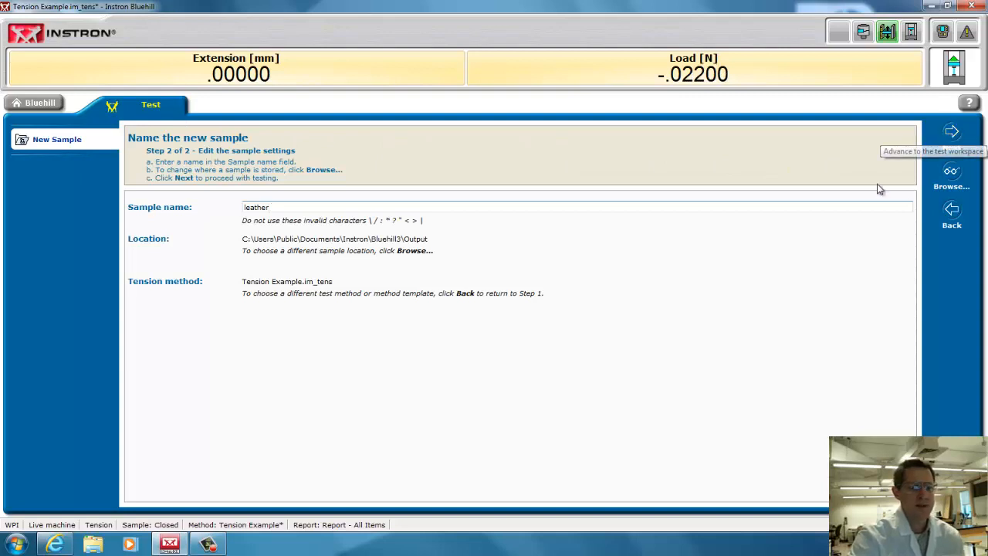
click(951, 131)
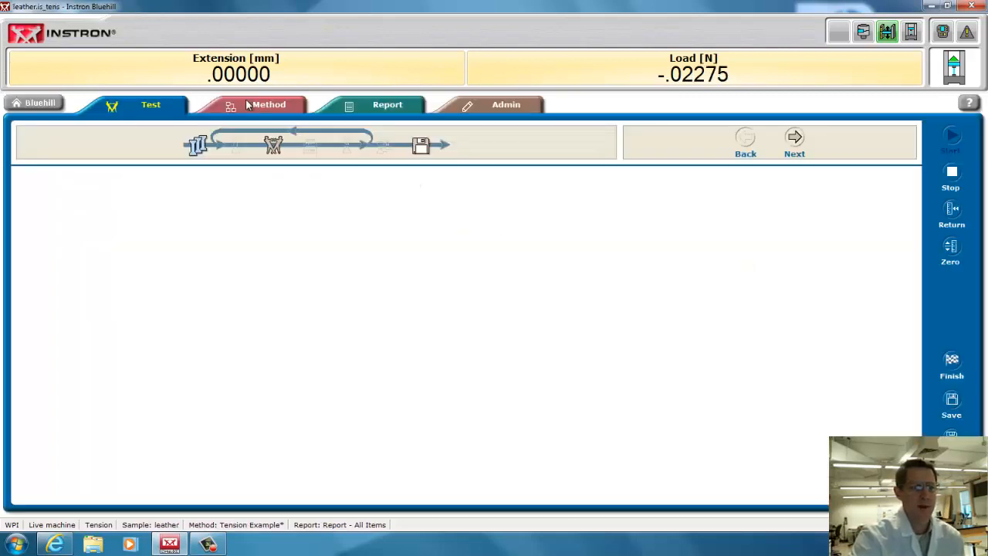
click(268, 105)
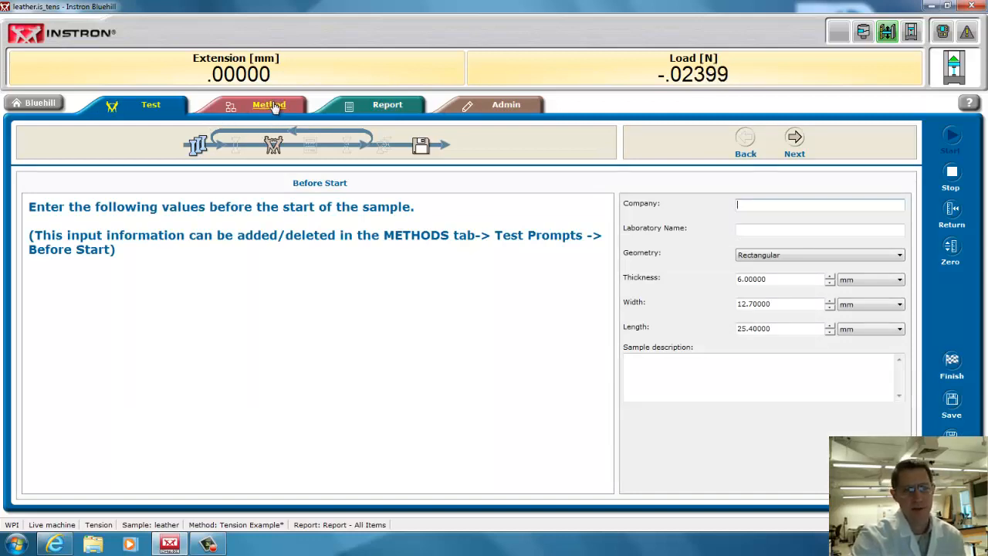
click(269, 105)
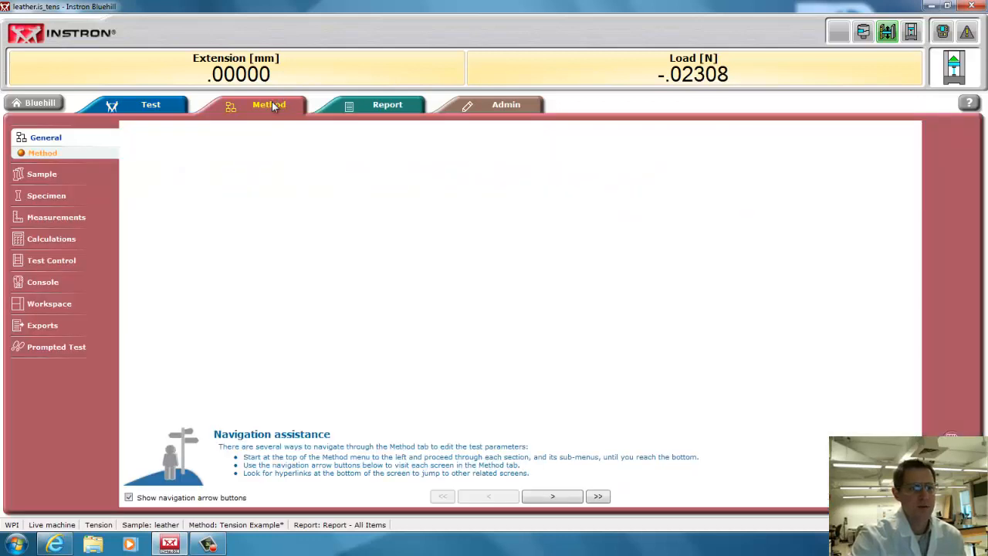
Set the method's system of units to Metric in the general parameters
click(268, 105)
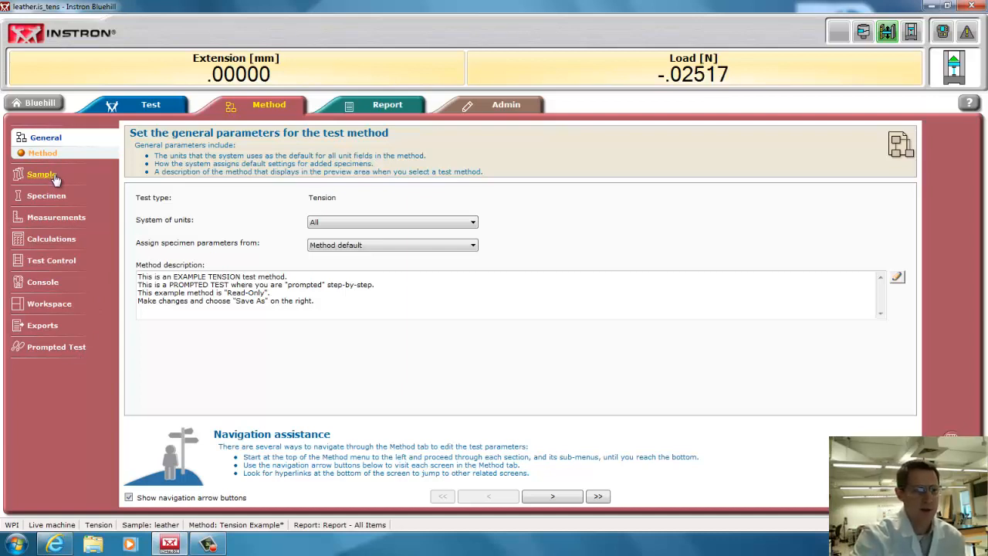
mouse_move(60, 152)
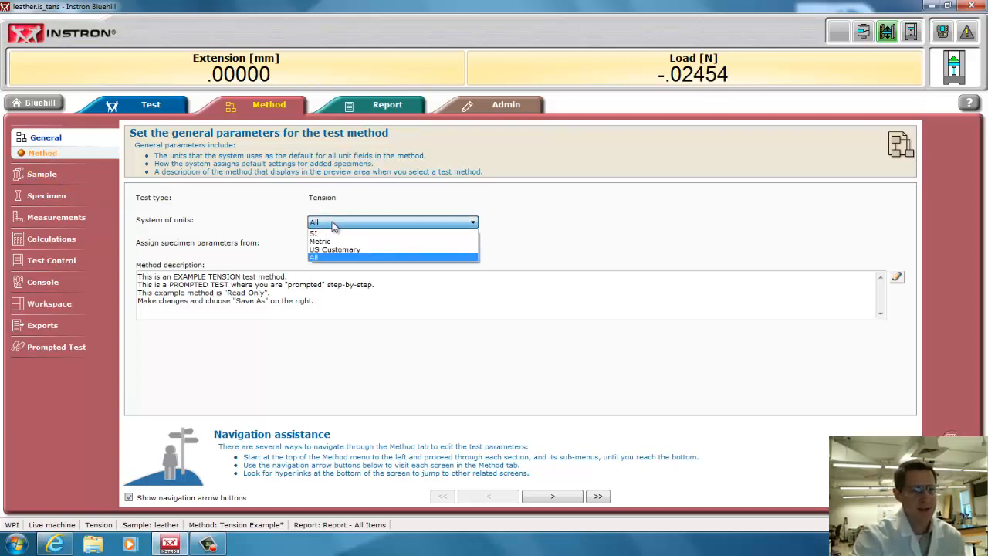
mouse_move(337, 235)
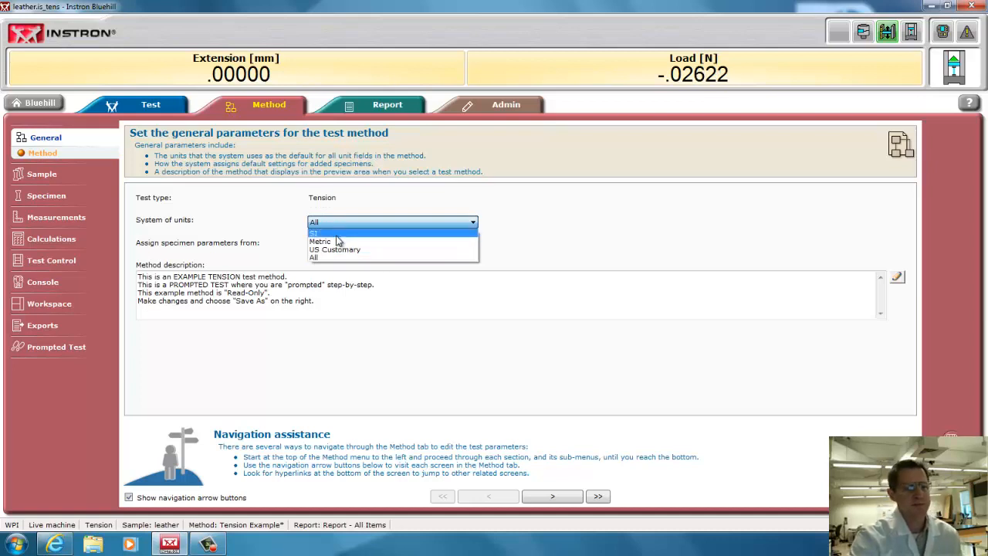
click(320, 241)
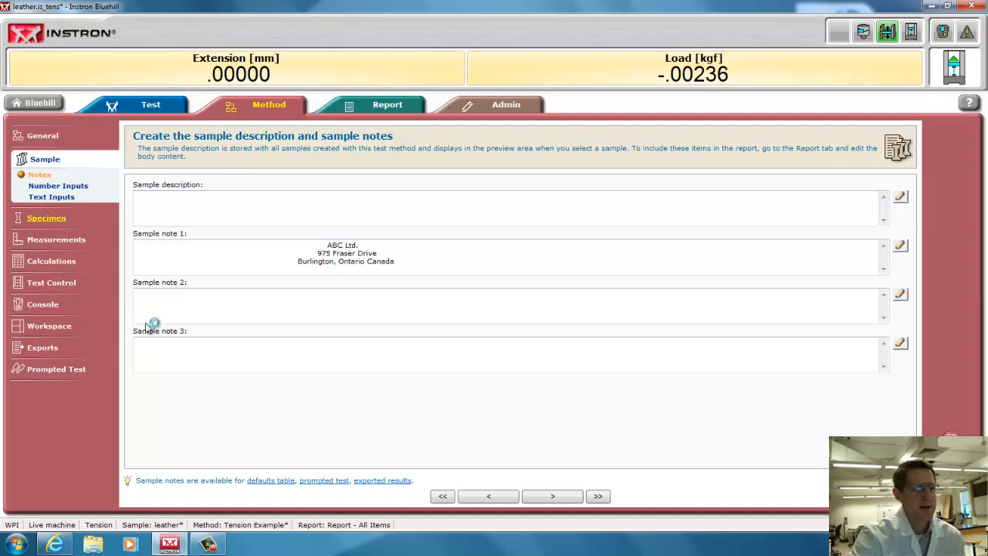
Keep the specimen geometry as Rectangular with default dimensions, then move to measurements
click(49, 180)
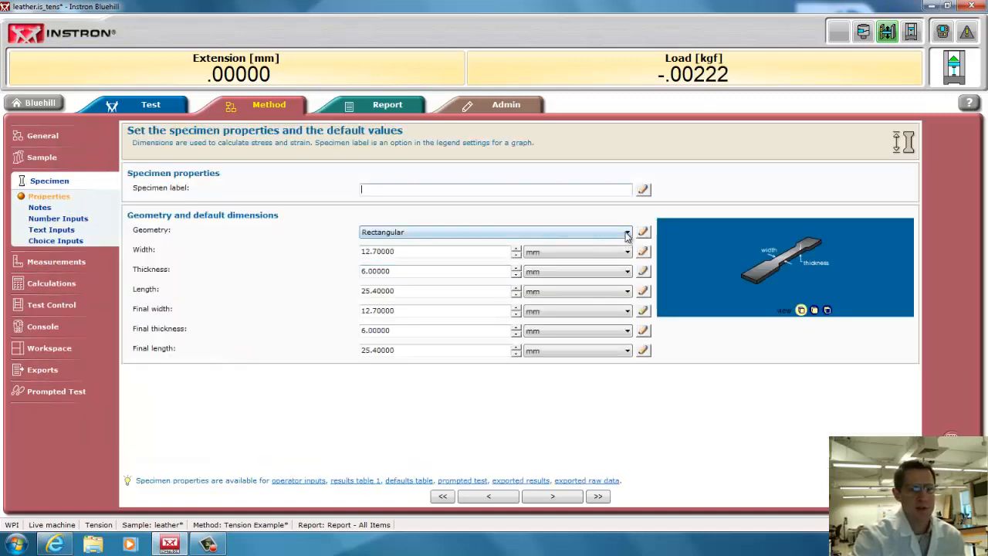
click(627, 231)
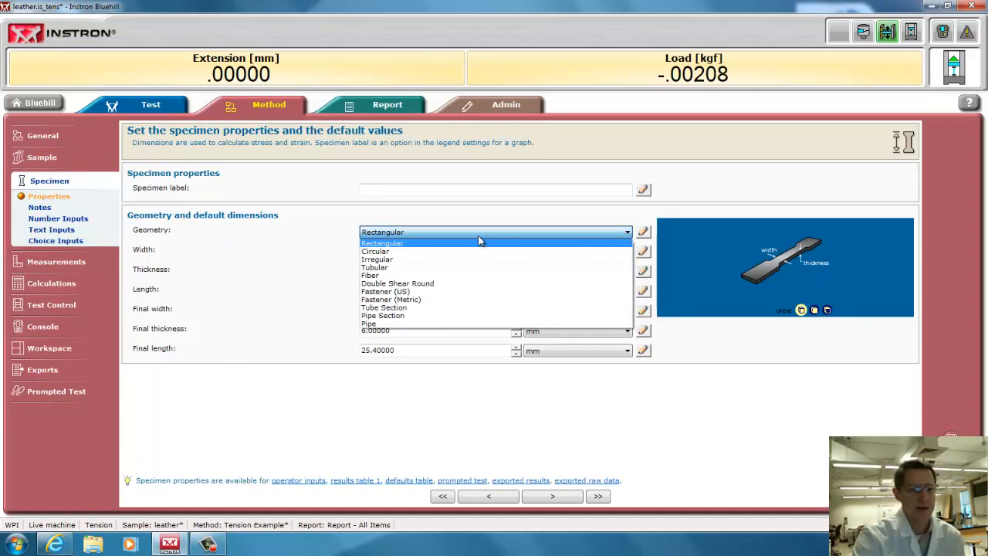
click(383, 242)
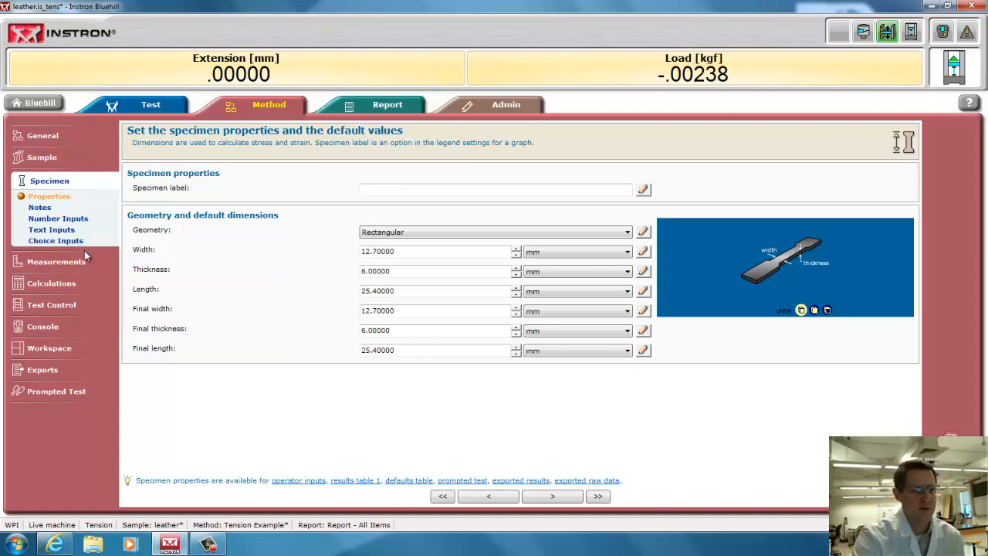
mouse_move(87, 266)
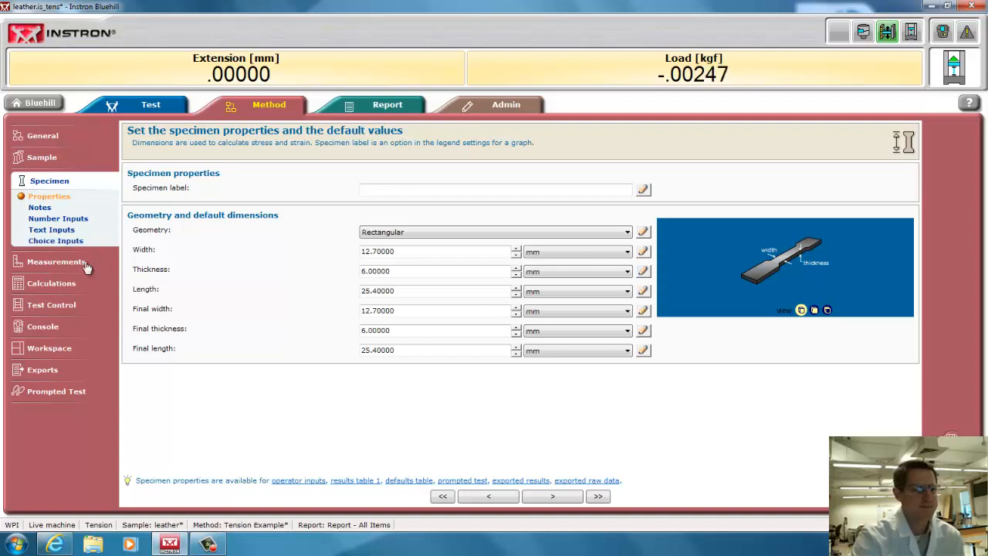
click(56, 261)
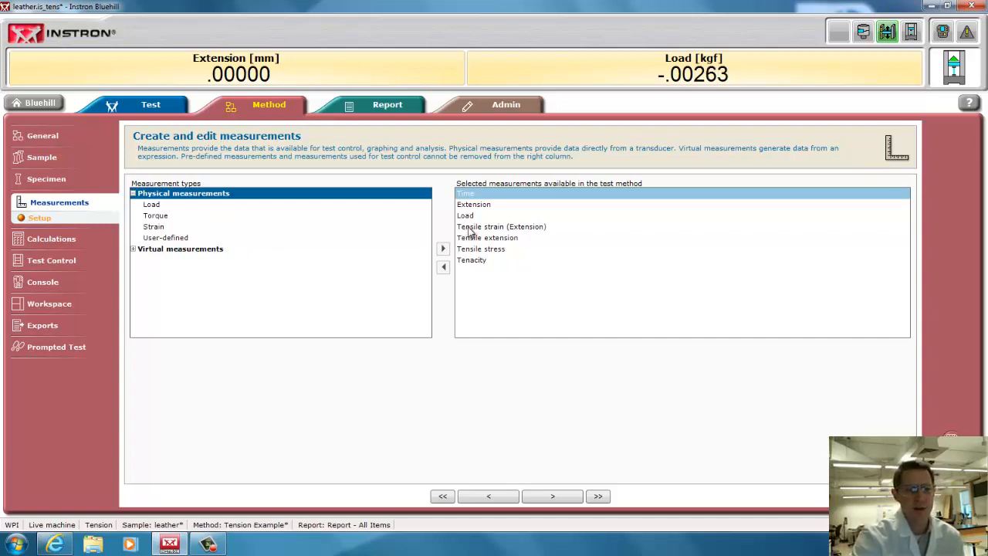
Review the Tensile strain (Extension) measurement and the selected calculations list
click(500, 226)
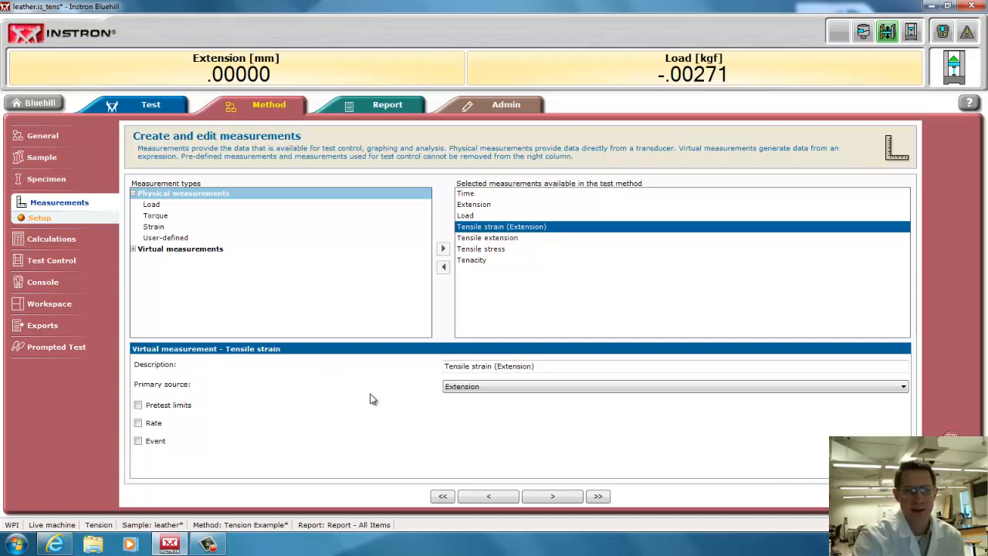
mouse_move(409, 317)
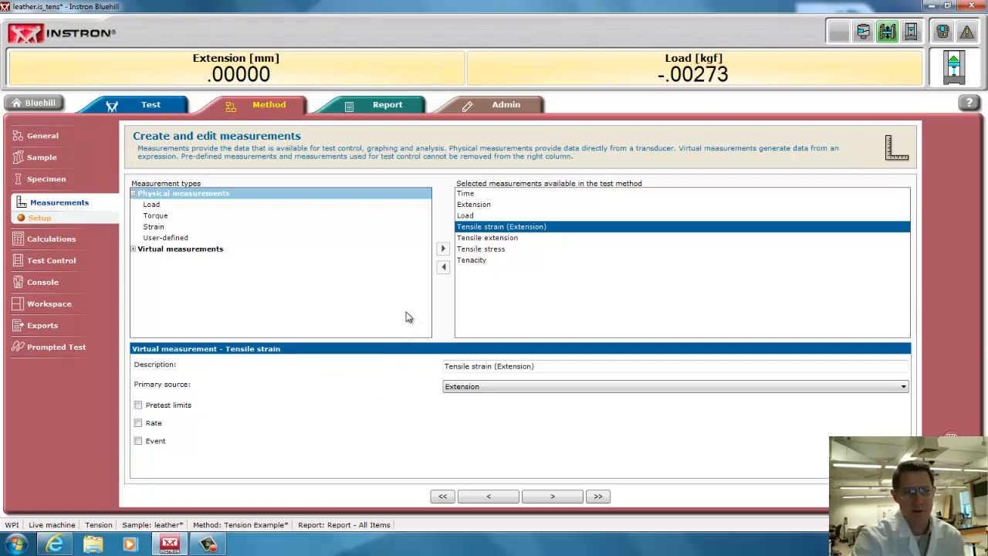
mouse_move(157, 225)
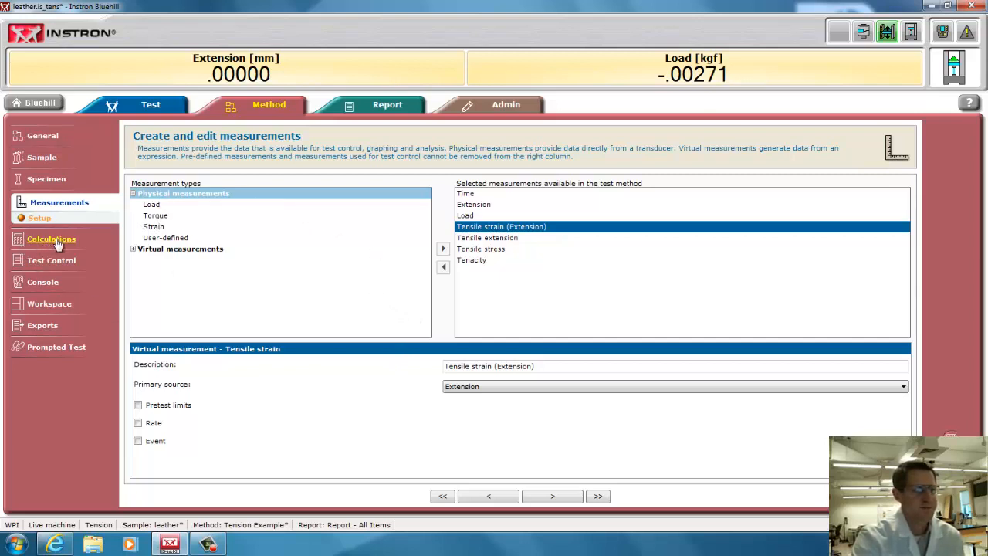
click(51, 237)
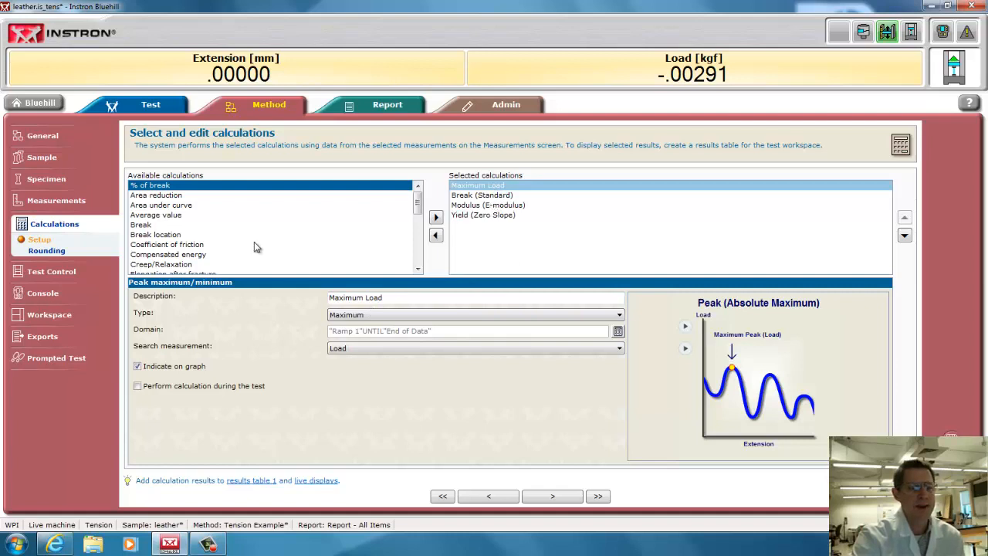
click(481, 195)
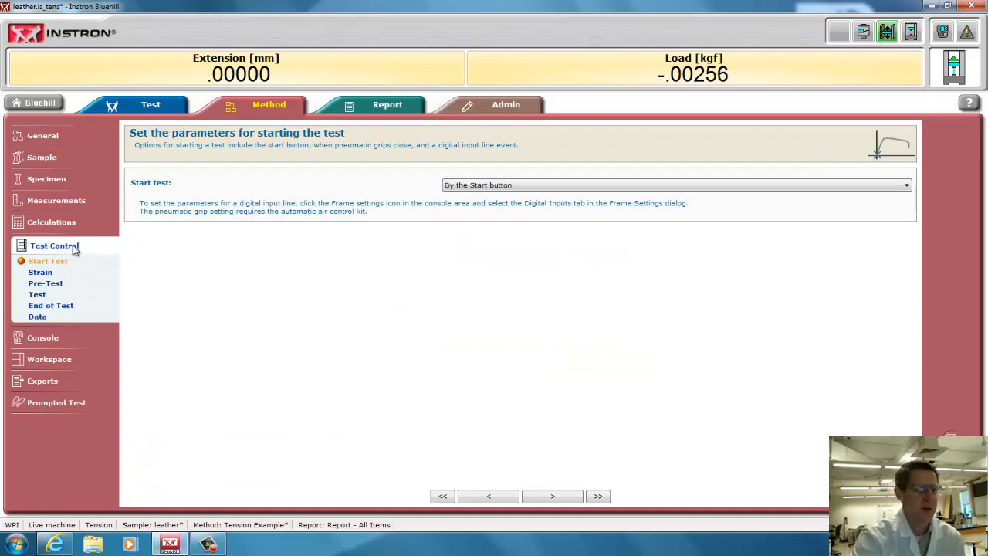
mouse_move(177, 299)
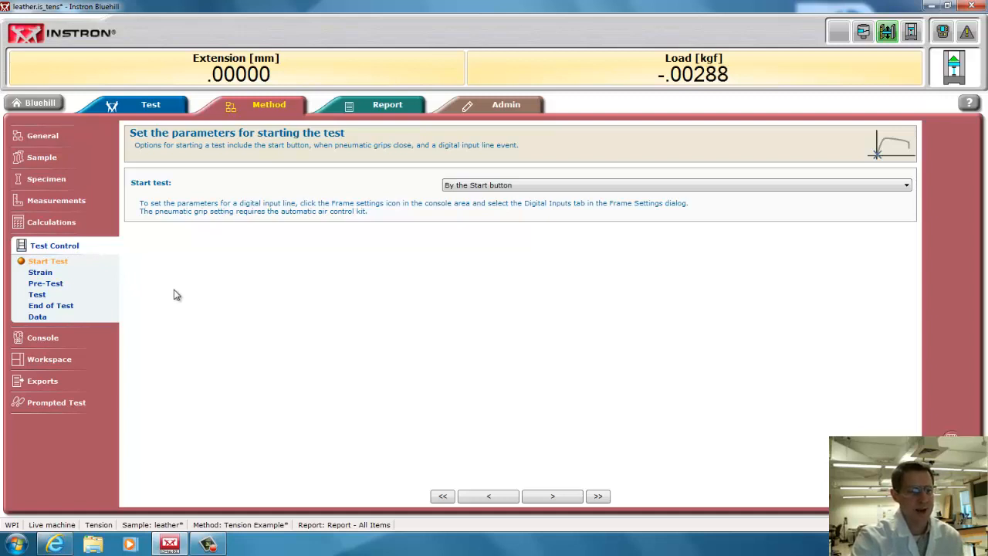
mouse_move(369, 209)
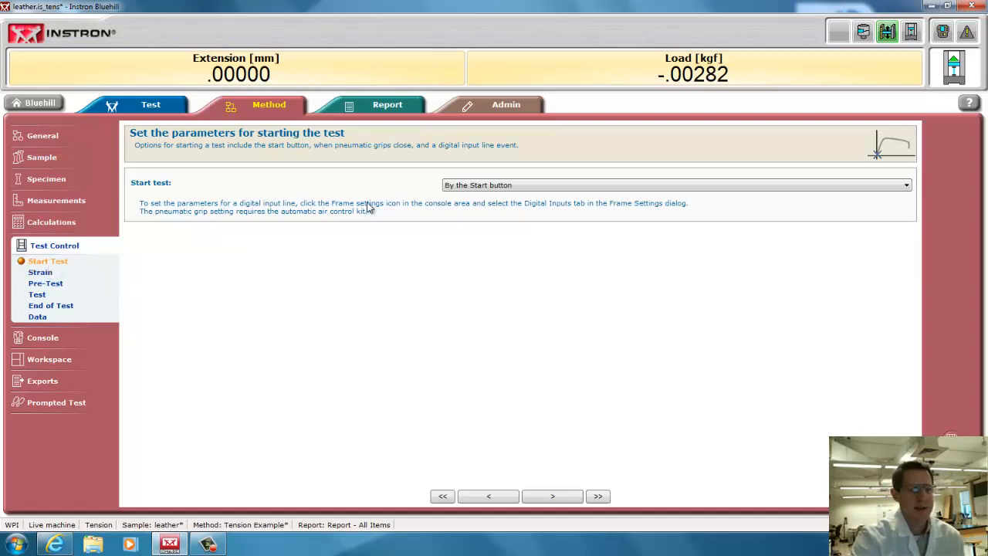
mouse_move(41, 271)
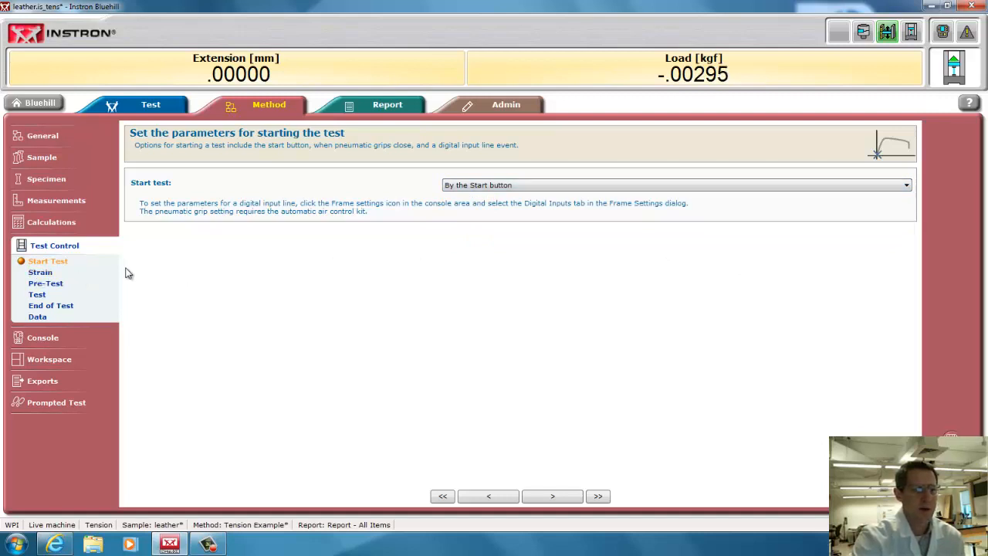
Review the strain settings and the pre-test options, all left switched off
click(40, 272)
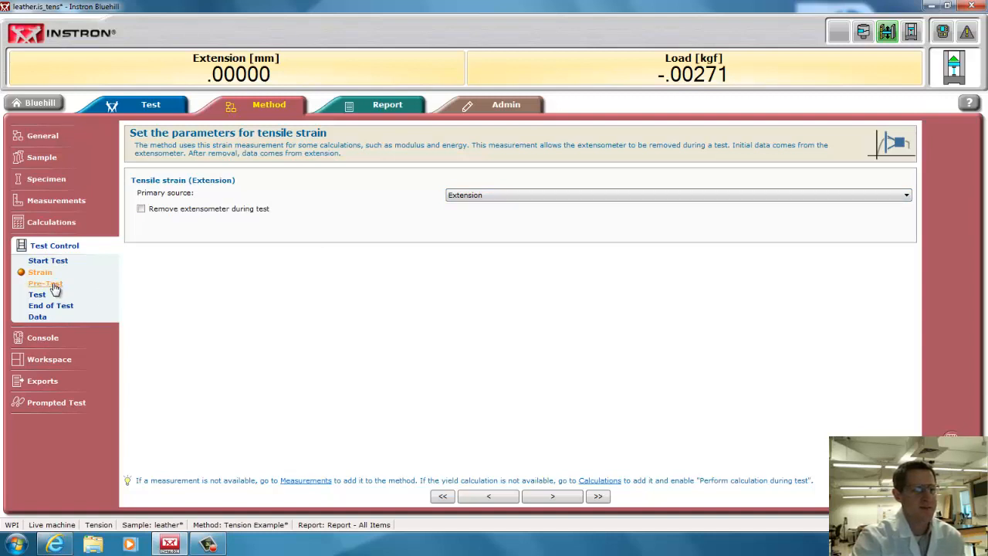
click(44, 284)
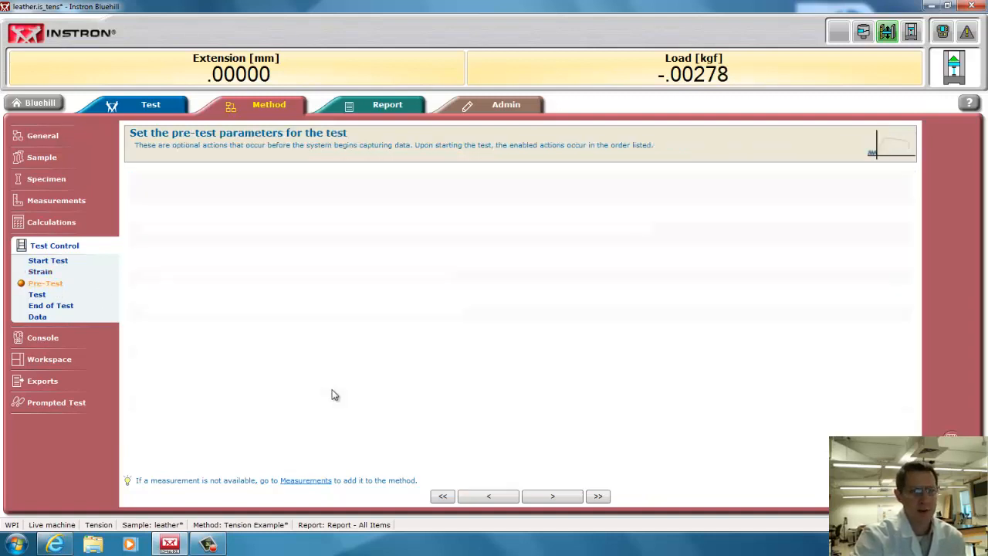
click(44, 282)
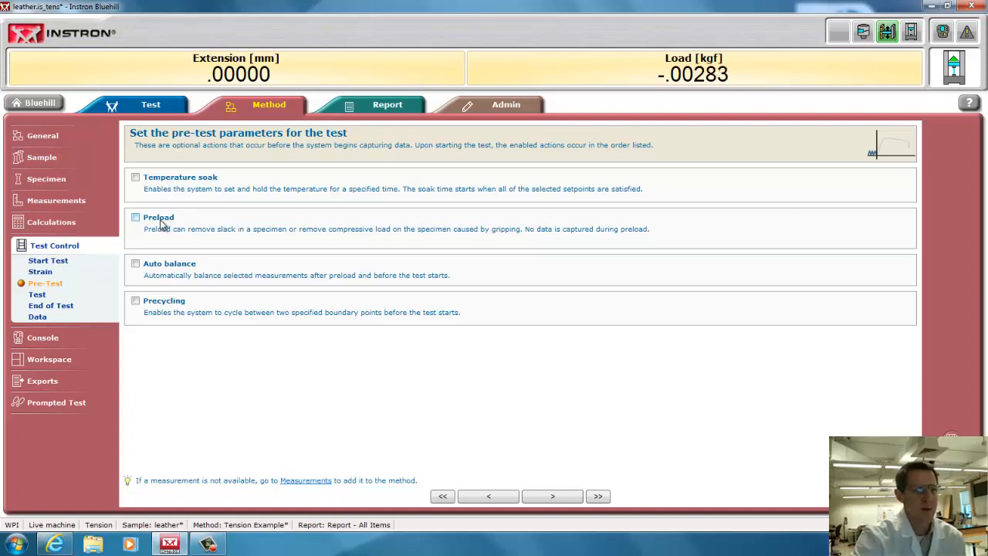
mouse_move(188, 308)
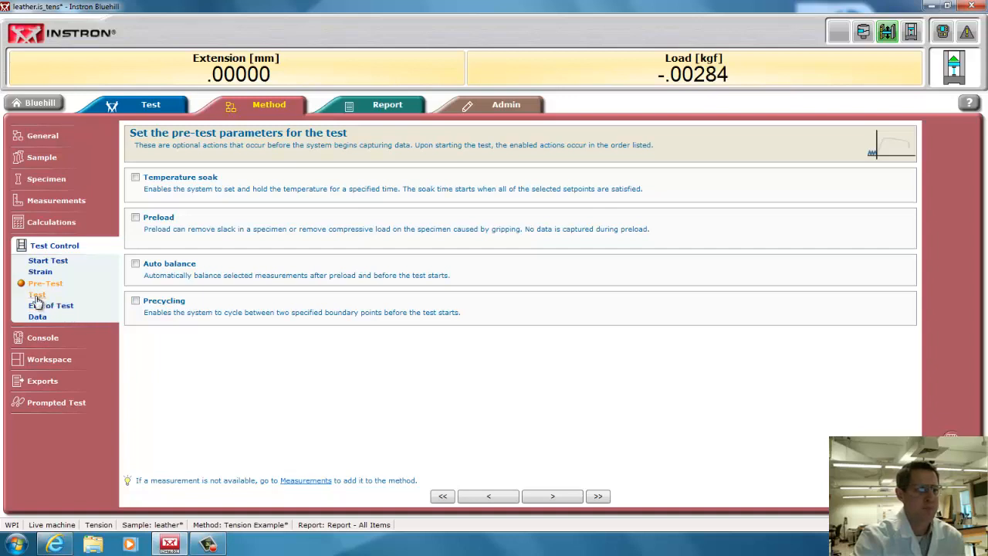
Keep Ramp 1 under Extension control and change its rate from 10 to 20 mm/min
click(37, 294)
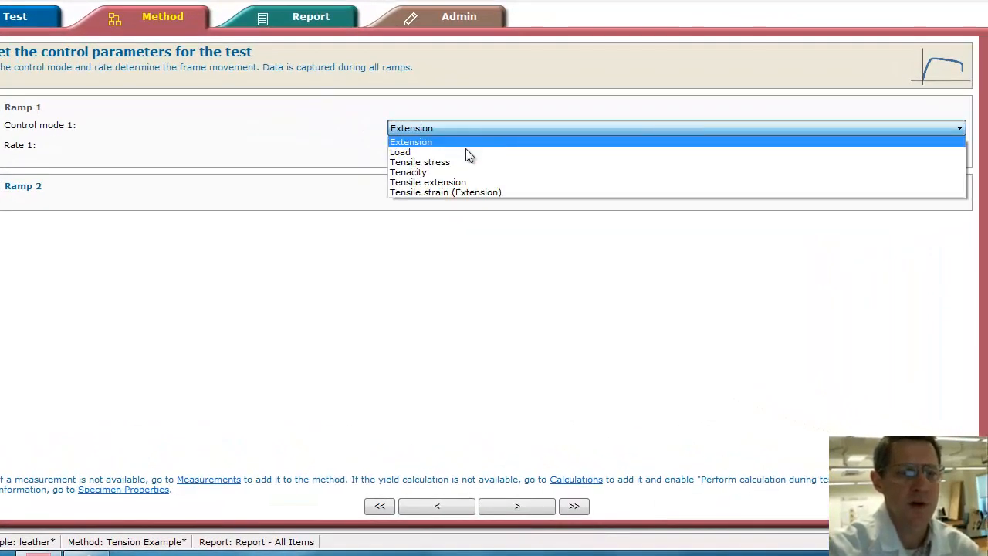
mouse_move(467, 182)
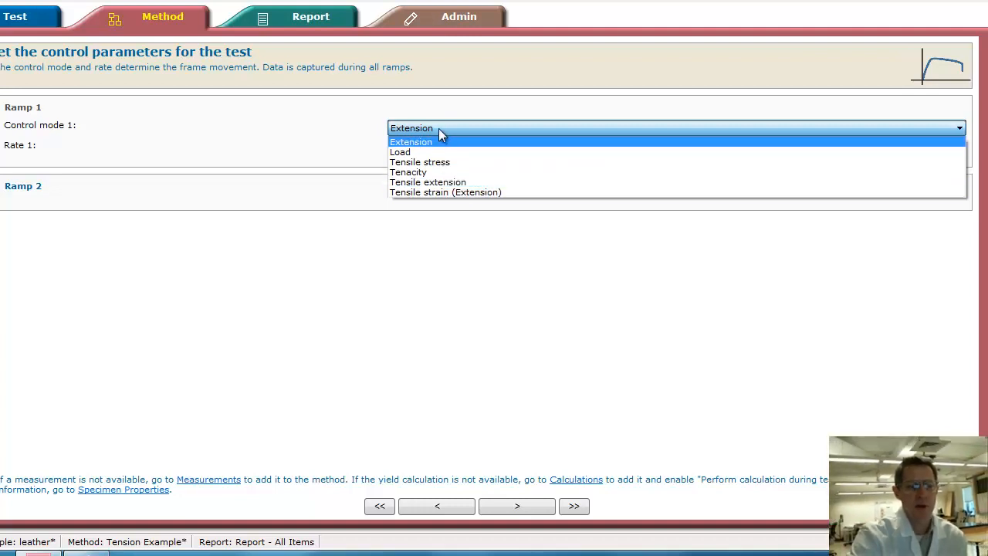
click(410, 142)
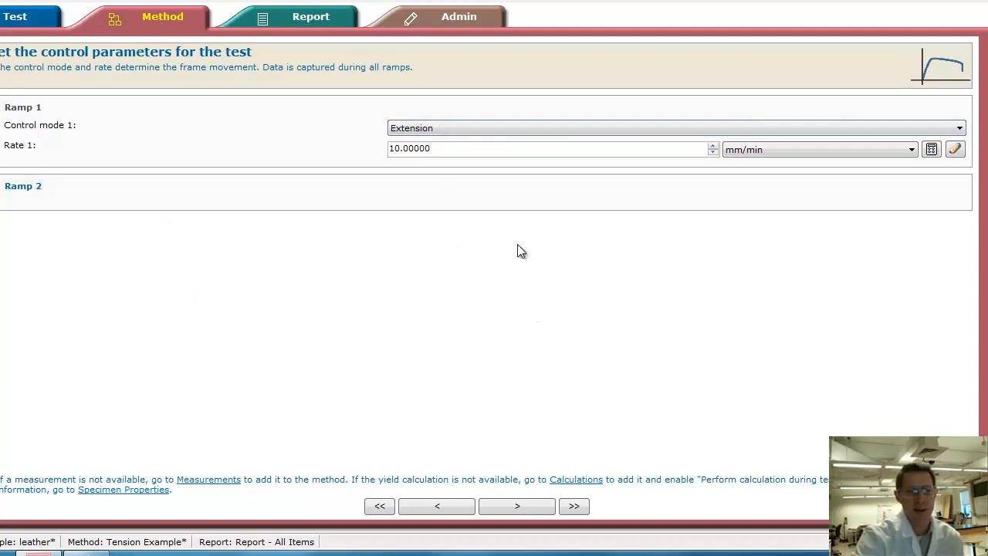
mouse_move(512, 201)
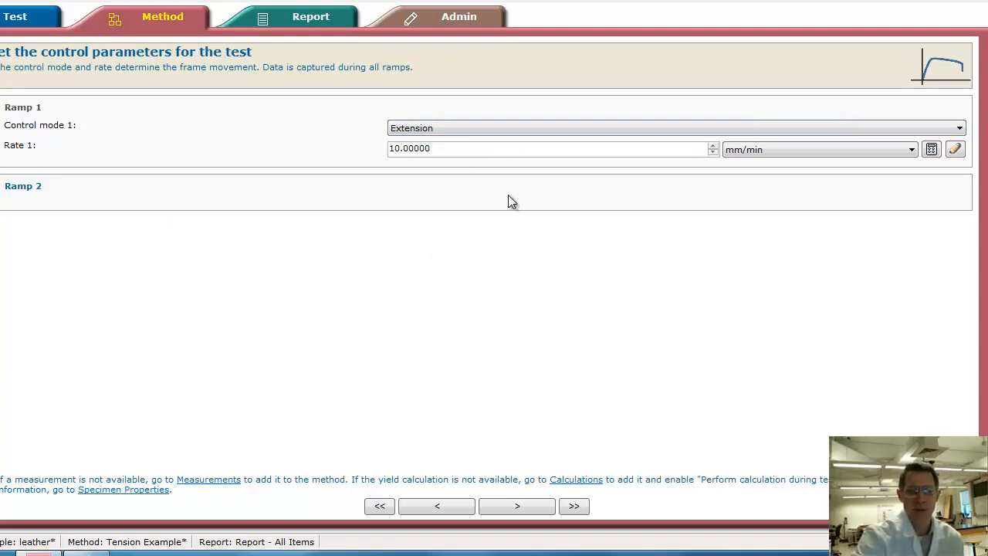
click(440, 148)
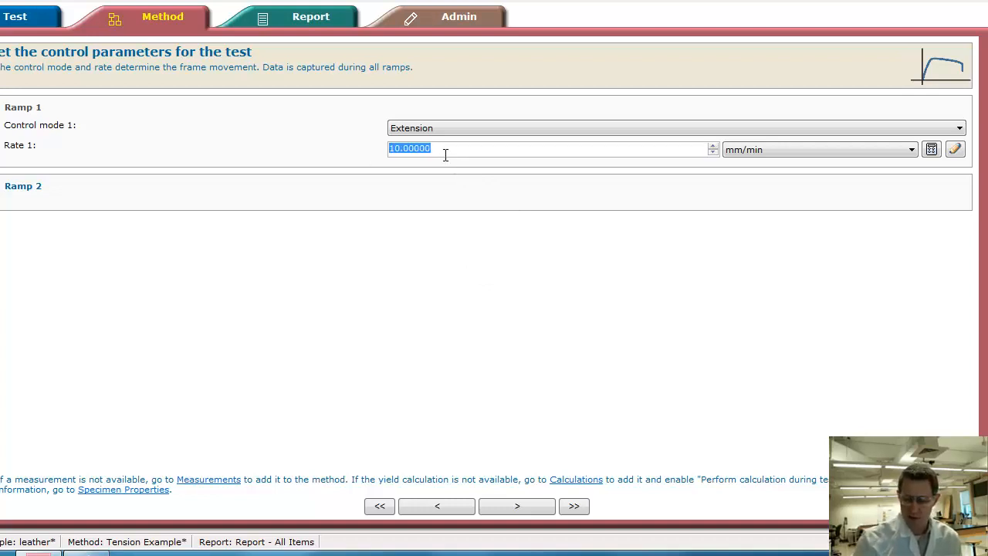
text(20.00000)
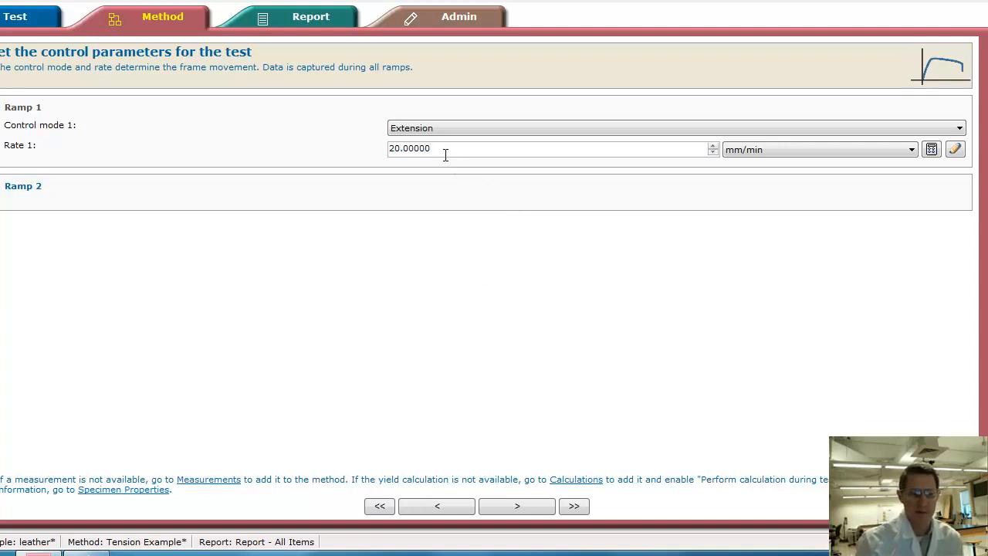
mouse_move(278, 423)
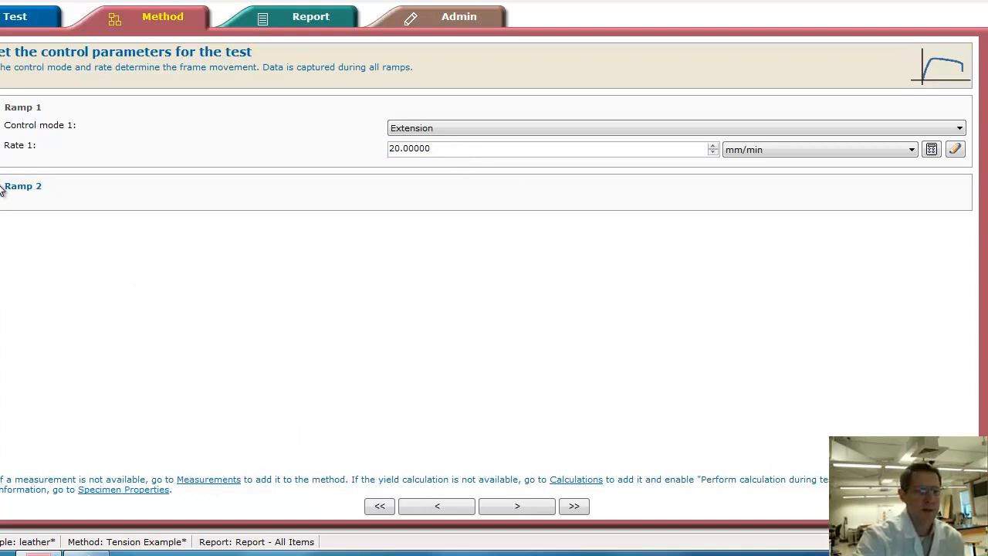
click(24, 185)
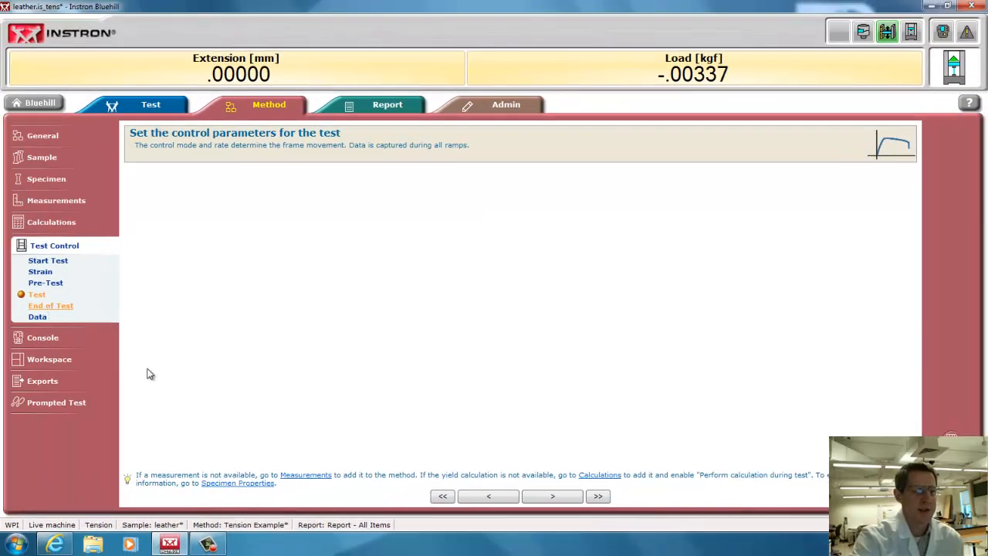
Enable End of test 2 as a measurement event at 50 mm extension
click(50, 305)
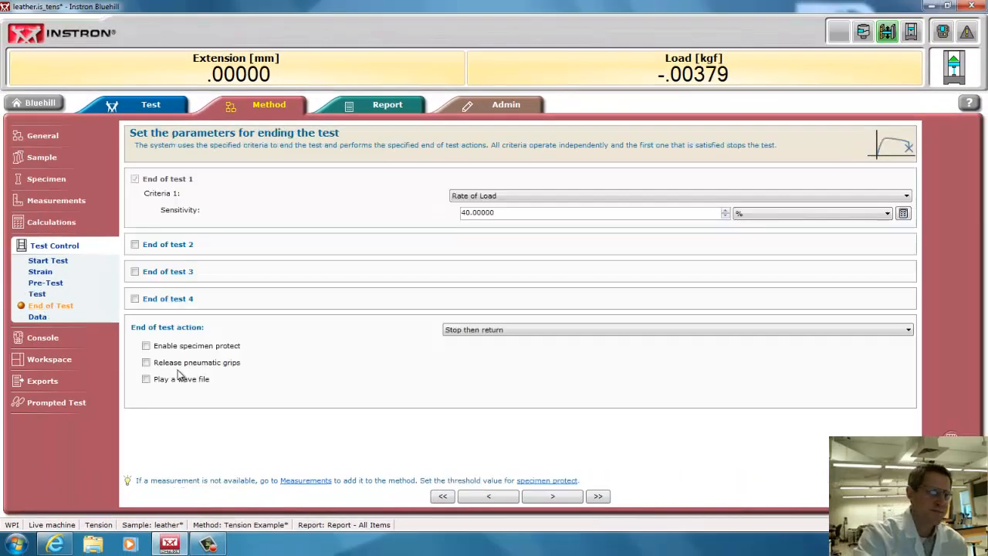
click(676, 195)
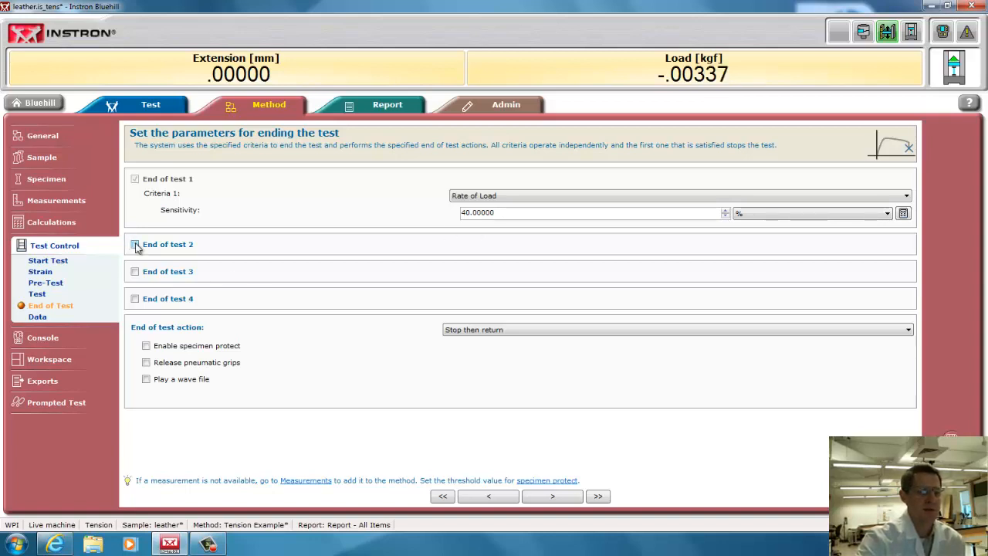
click(135, 244)
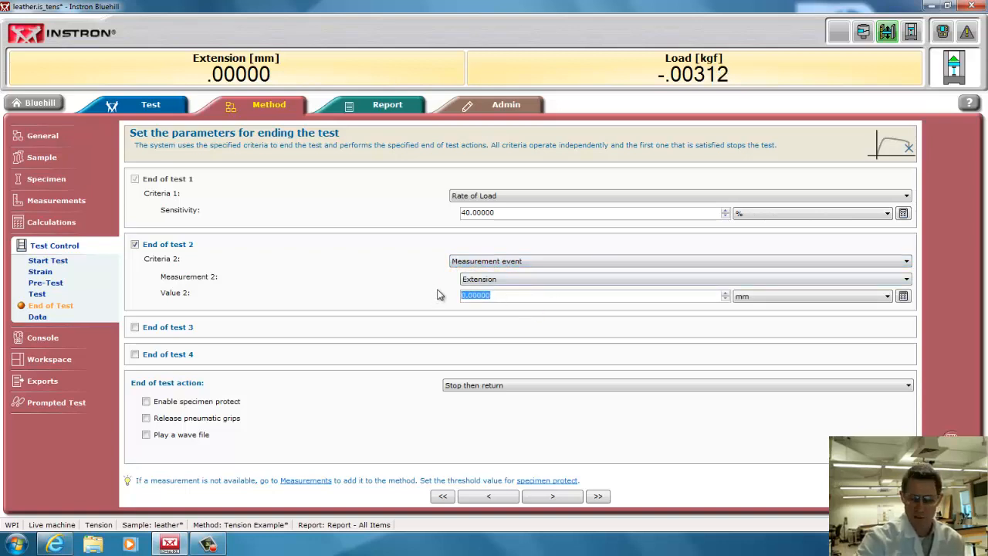
text(50)
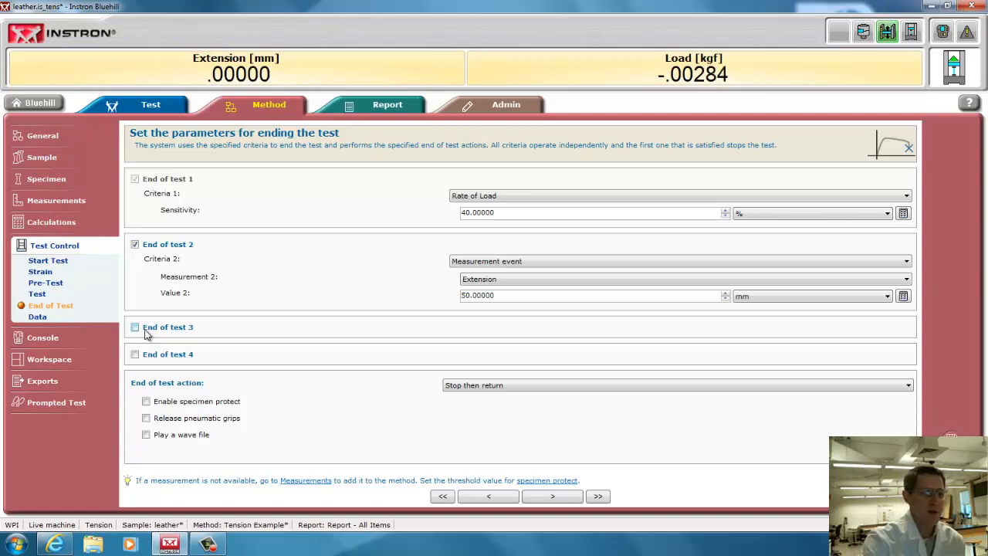
Enable End of test 3 based on Load with kgf as its unit
click(136, 328)
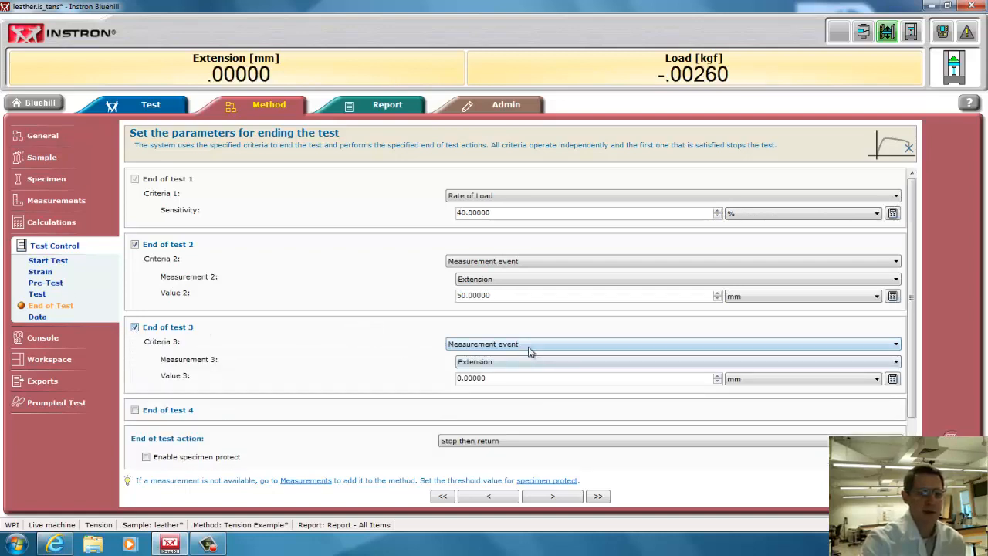
click(676, 361)
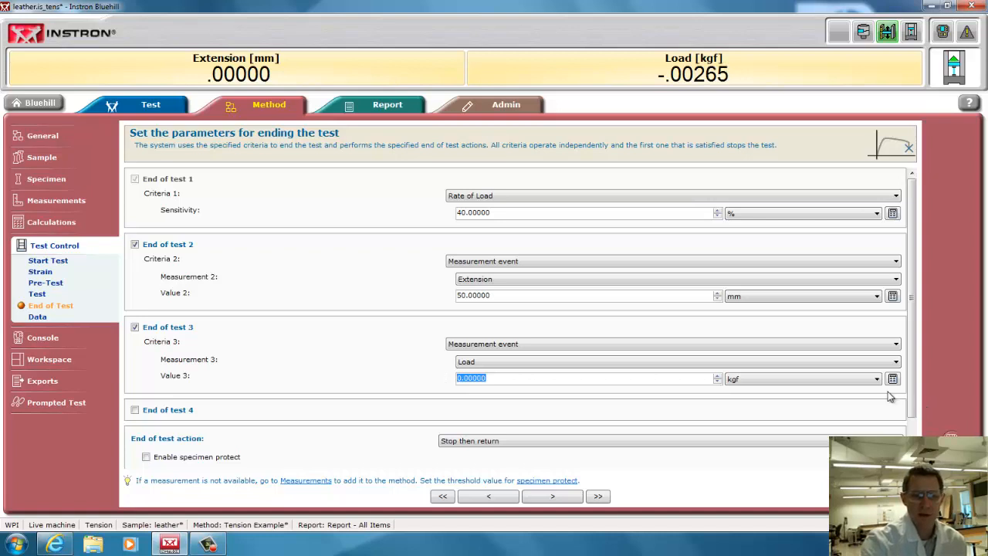
click(877, 378)
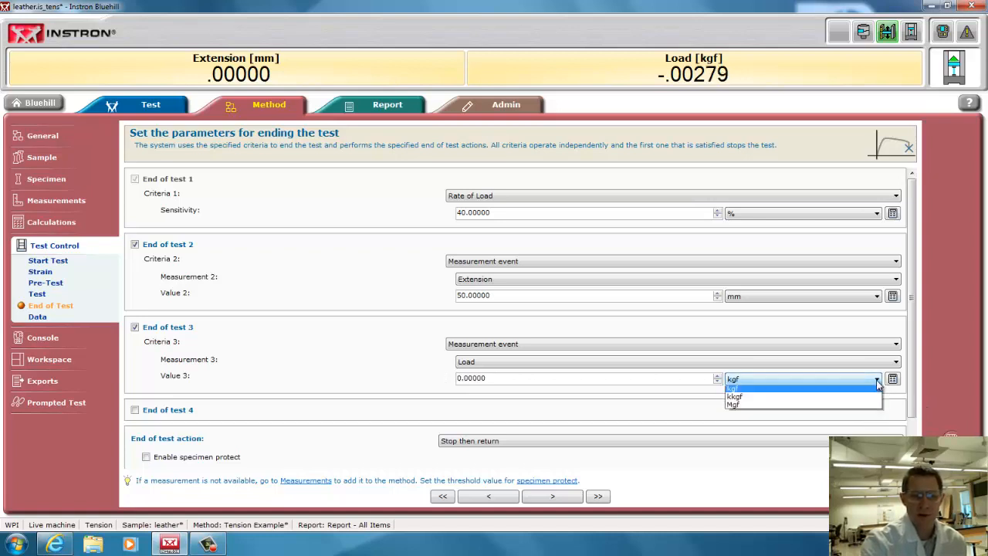
click(731, 386)
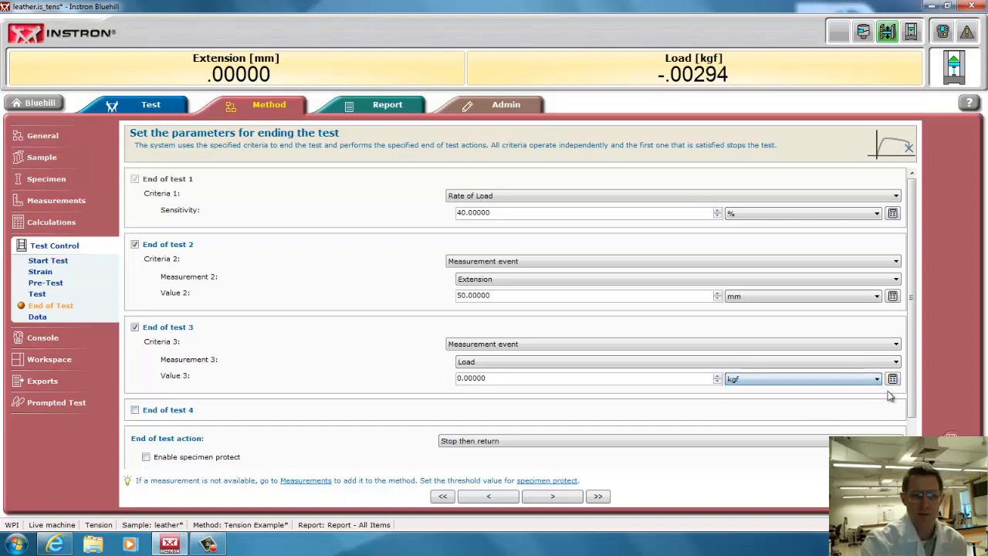
click(43, 136)
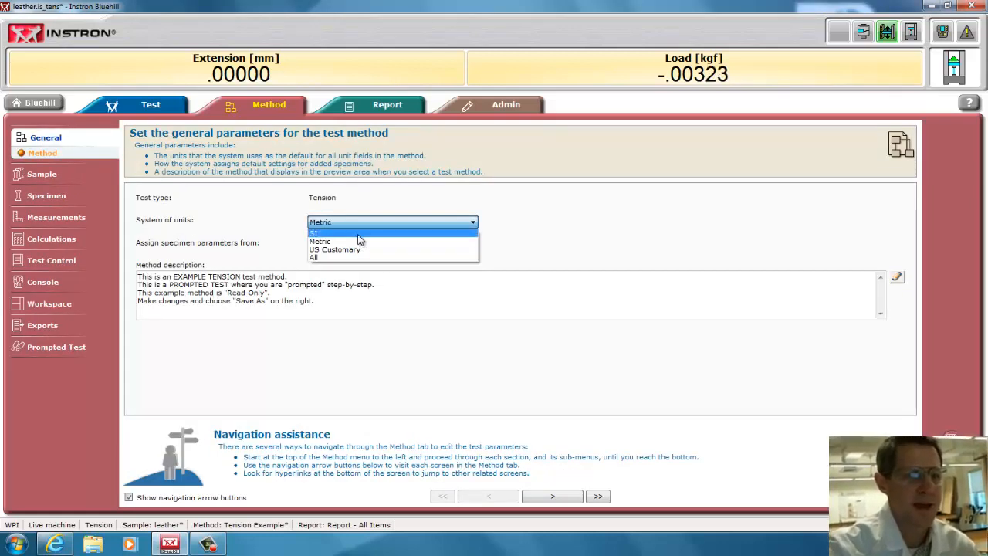
Switch the method to SI units and set the third end-of-test load value to 1900
click(313, 231)
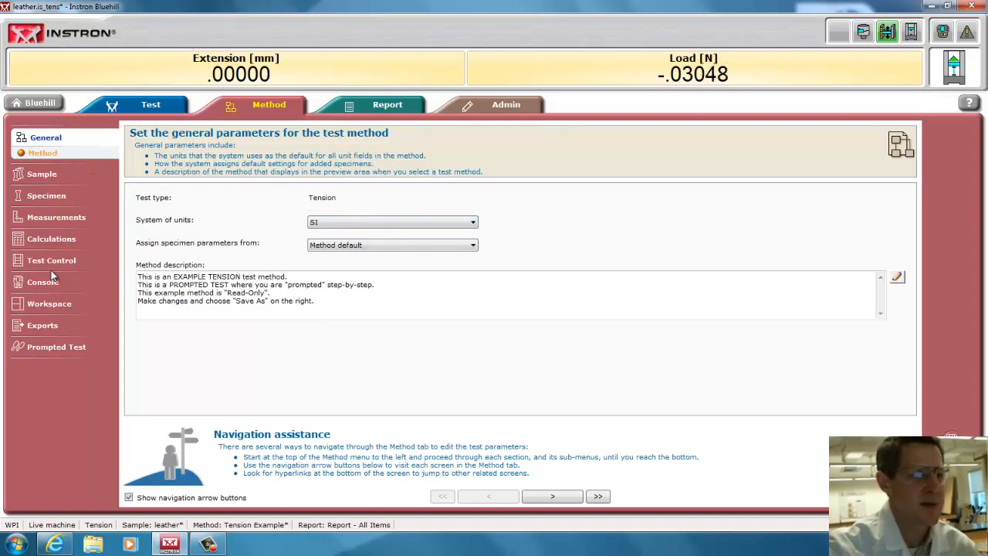
click(51, 259)
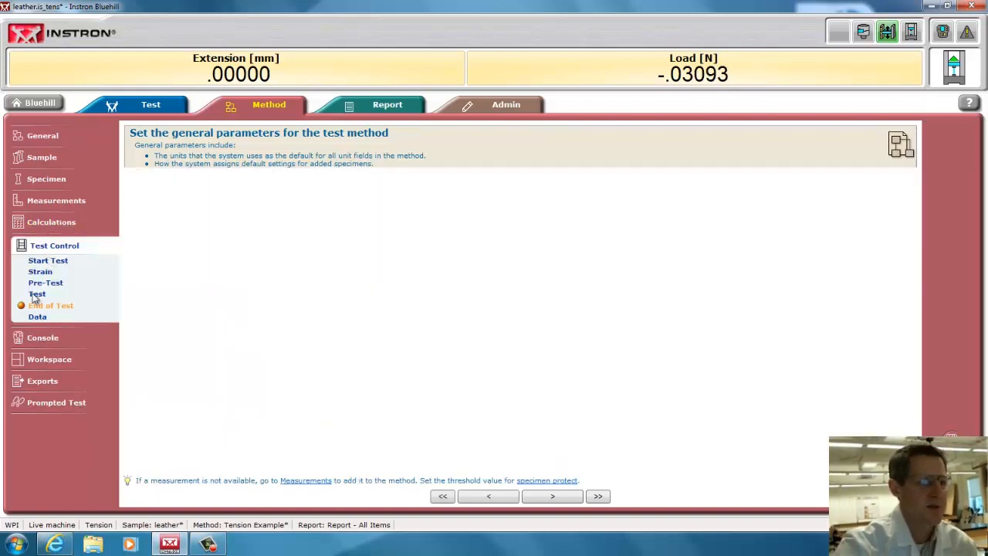
click(49, 305)
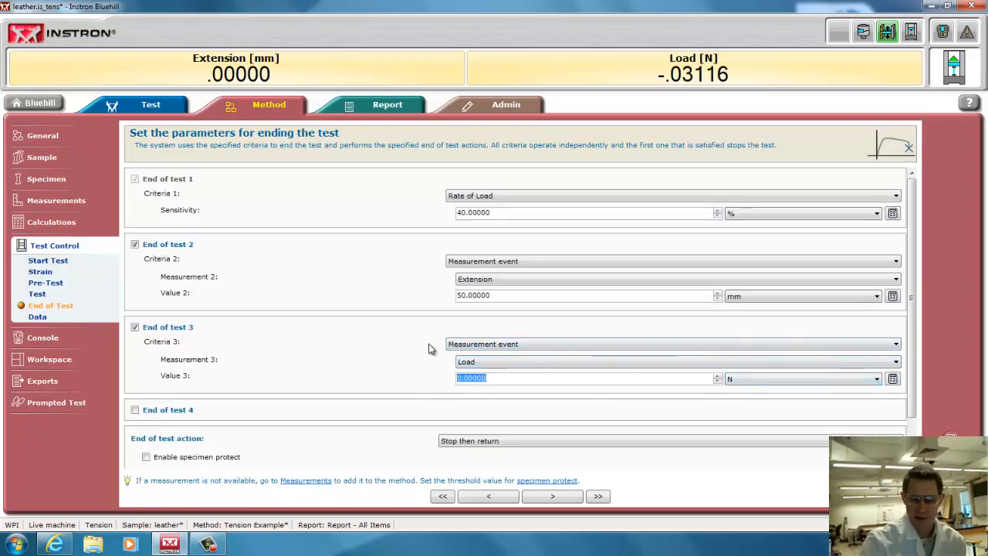
text(1900)
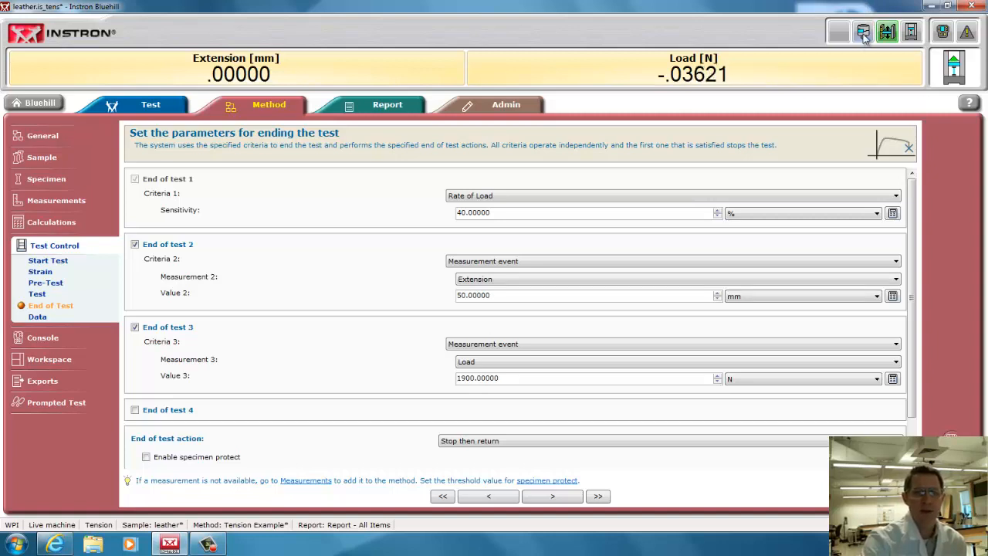
Close the transducer settings with ±2000 N limits and keep the end action as Stop then return
click(863, 31)
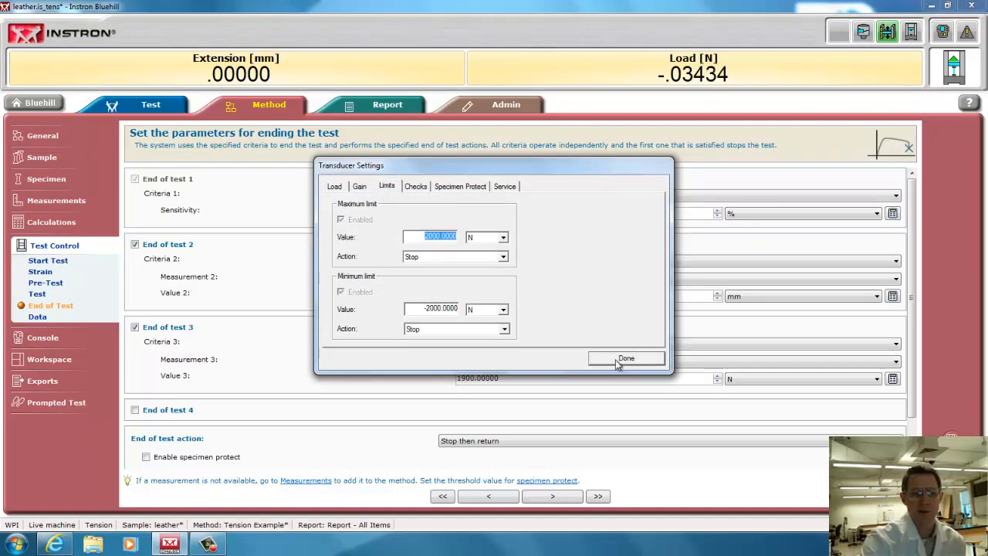
click(627, 358)
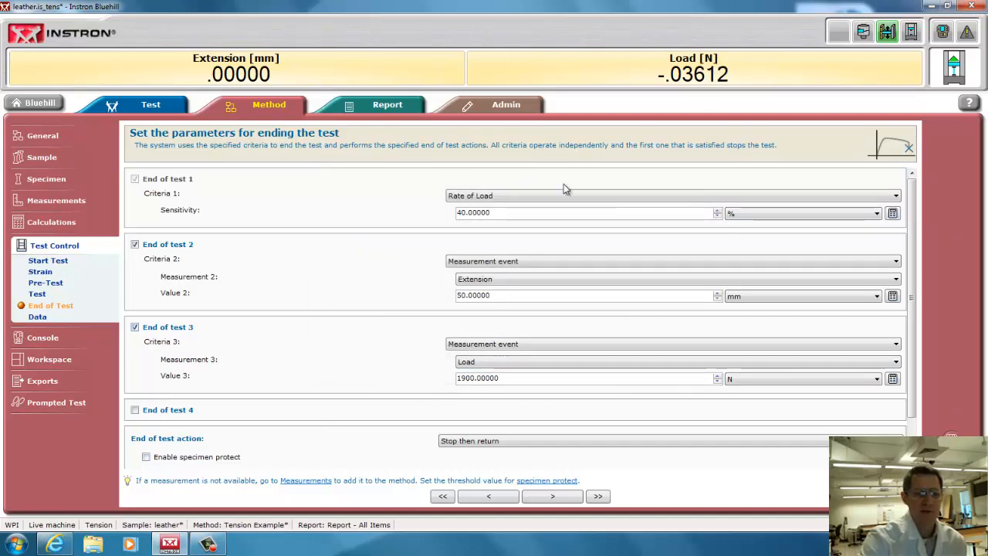
mouse_move(581, 281)
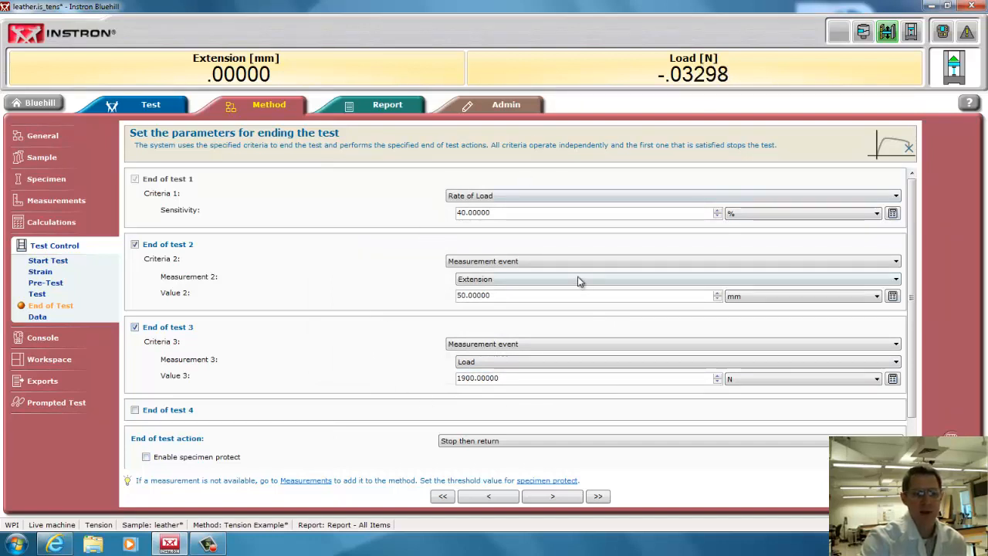
mouse_move(552, 226)
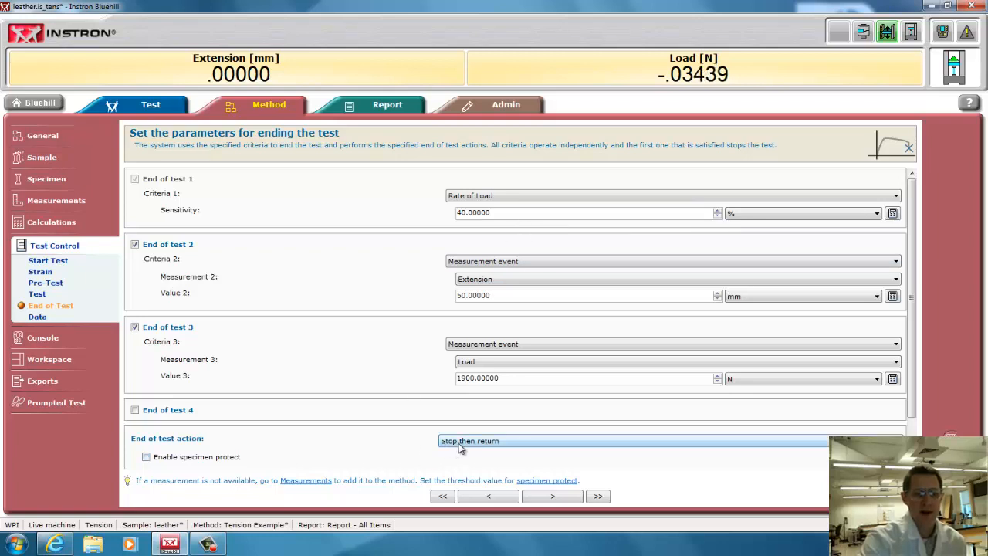
mouse_move(611, 460)
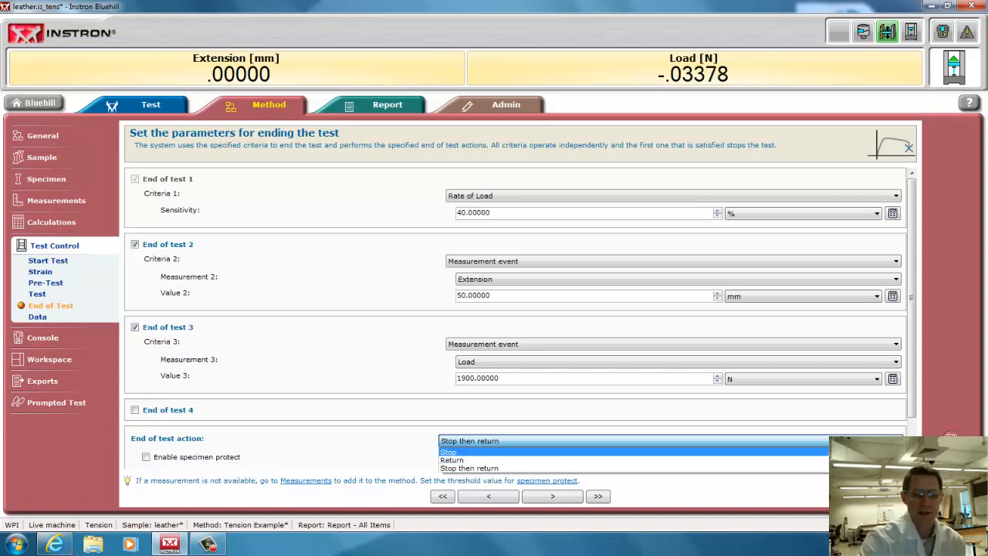
click(469, 441)
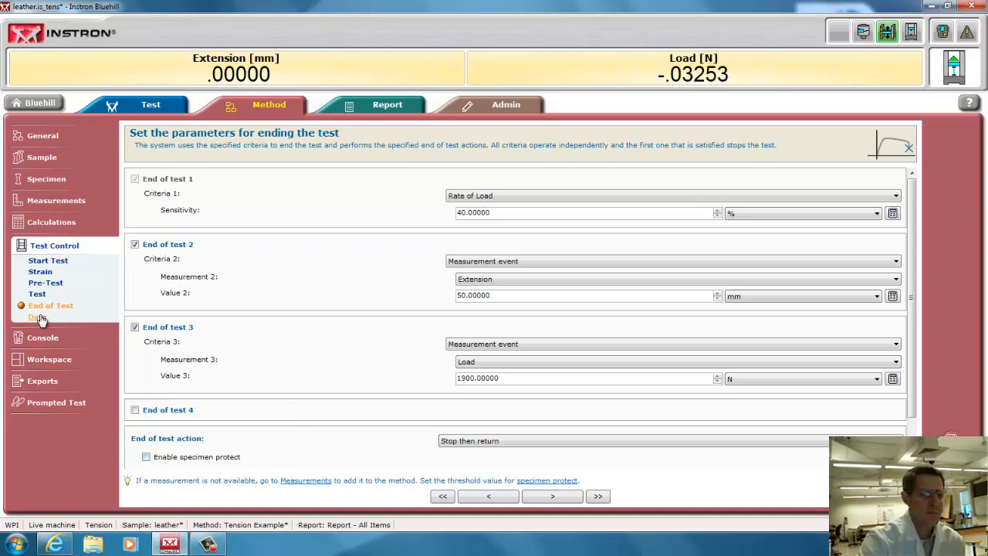
Set data capture Interval 1 to 100 ms and enable a second criterion of 2 N load
click(37, 317)
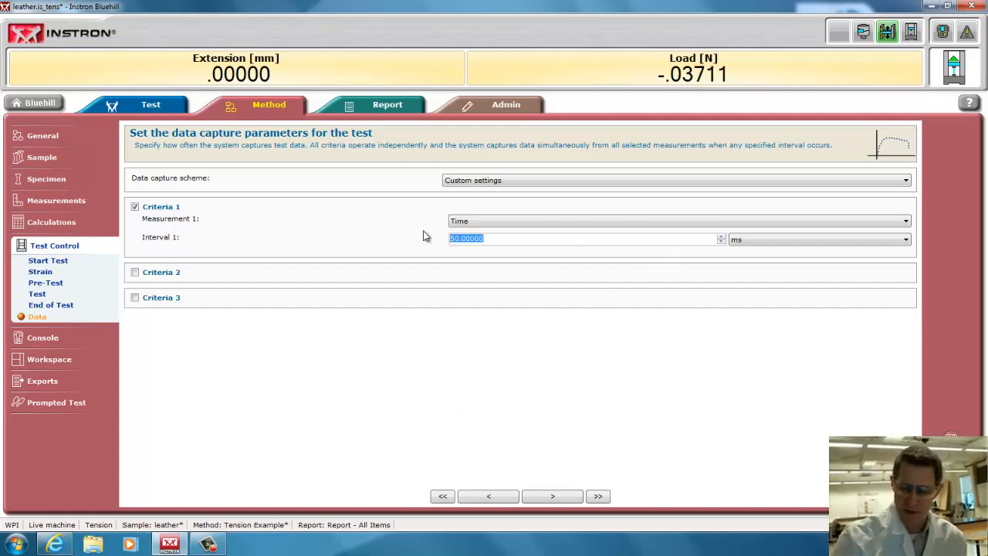
text(100.00000)
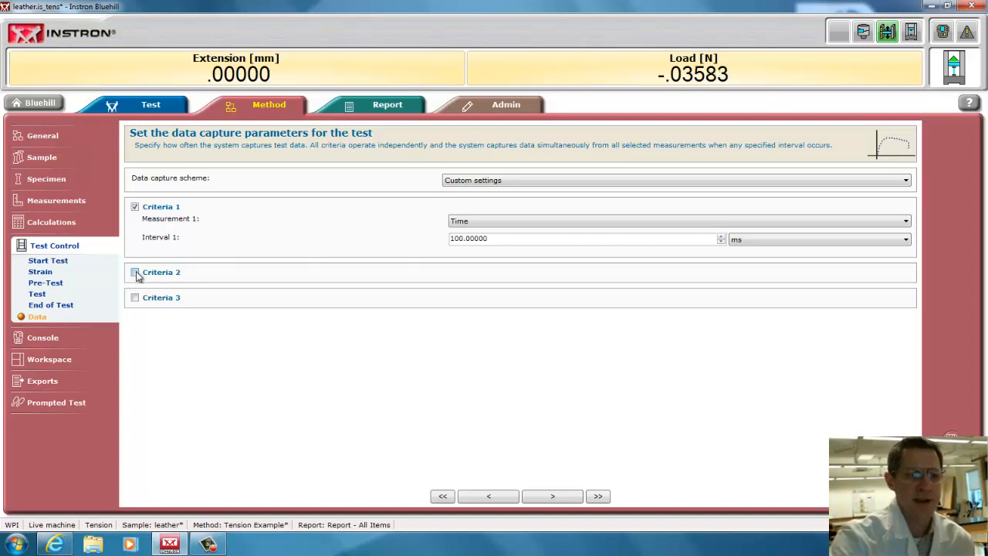
click(136, 271)
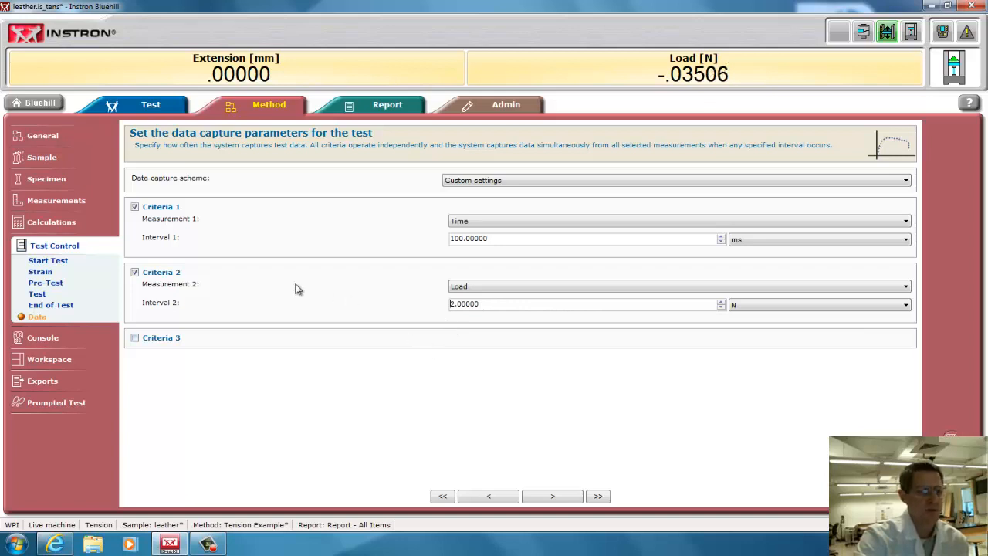
mouse_move(286, 324)
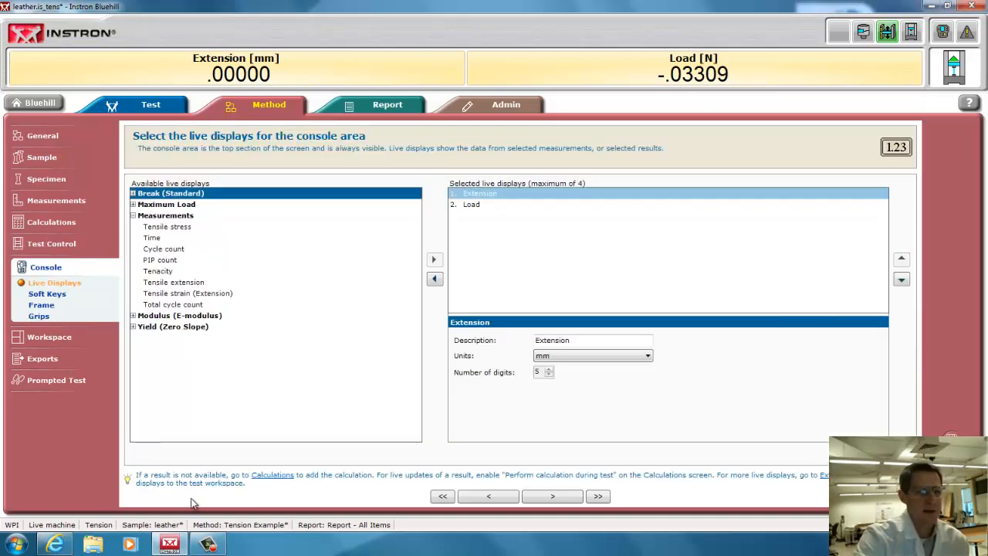
mouse_move(210, 75)
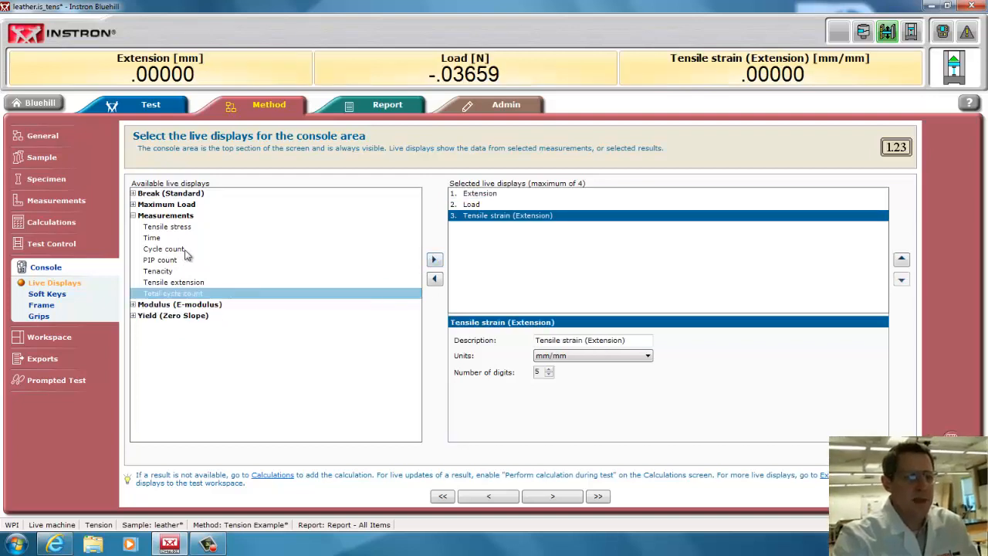
Add Tensile stress to the console live displays alongside extension, load and tensile strain
click(433, 259)
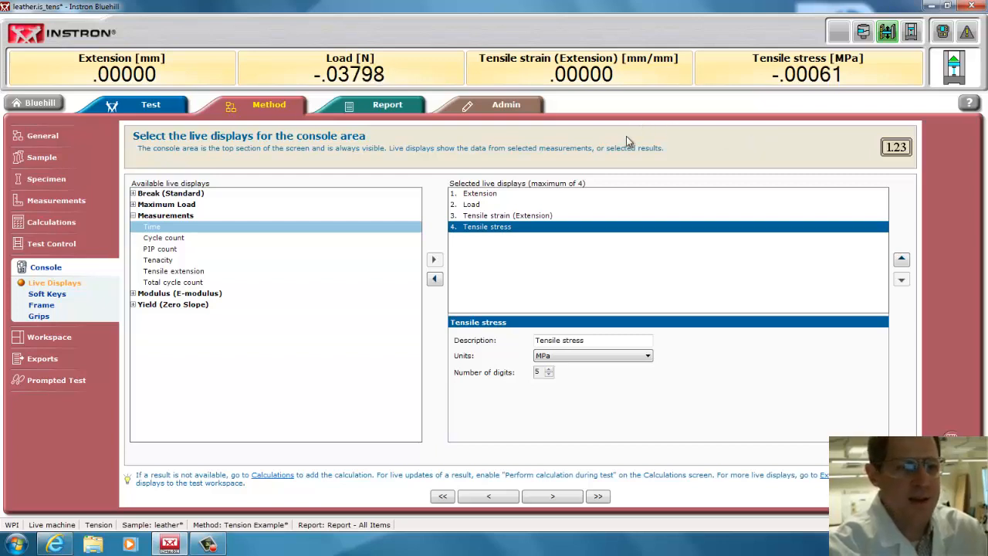
click(47, 293)
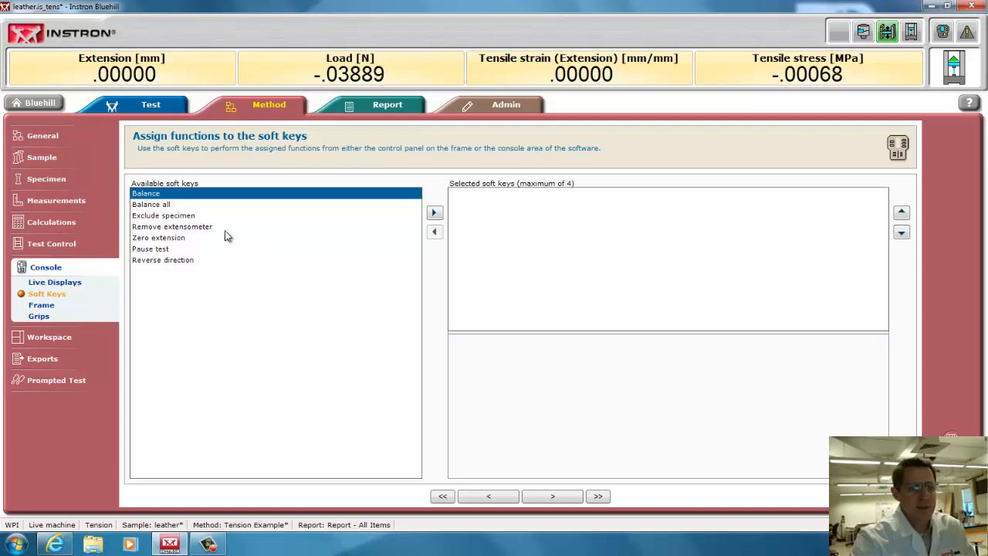
Assign Balance Load and Zero extension as console soft keys
click(435, 213)
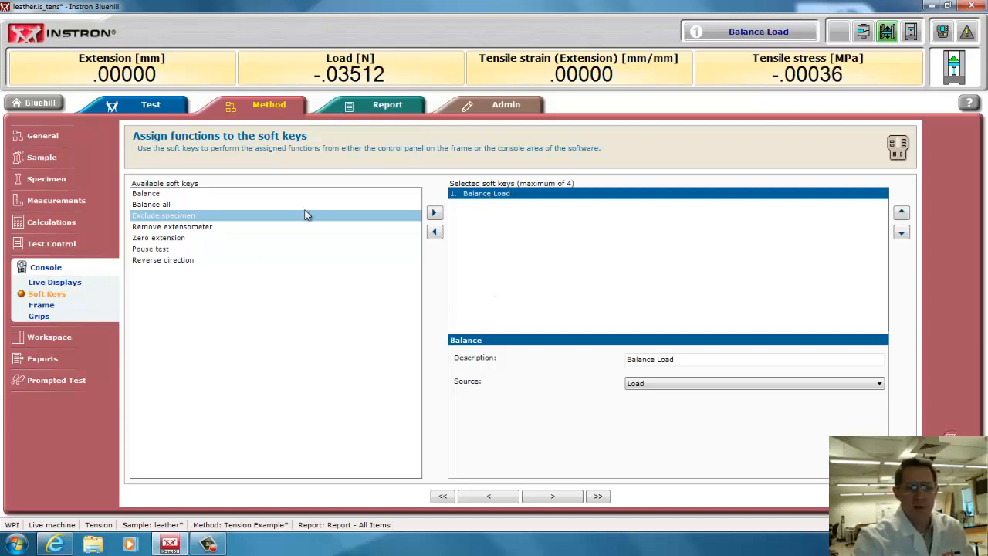
click(157, 237)
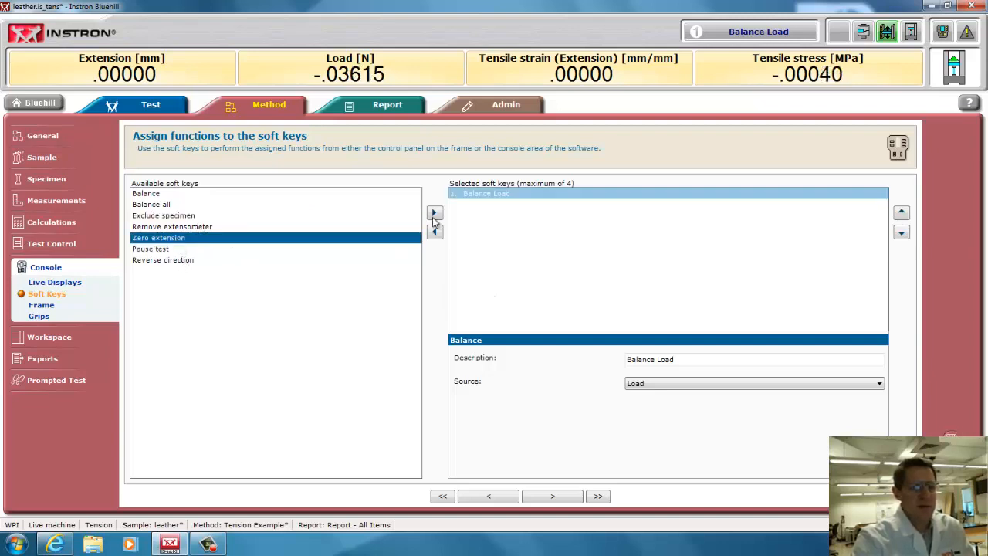
click(435, 213)
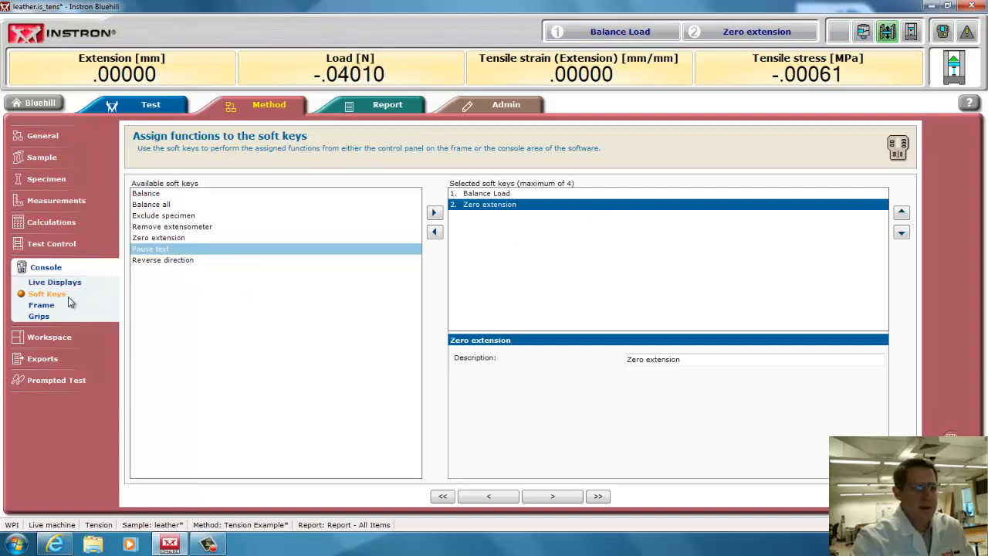
click(40, 306)
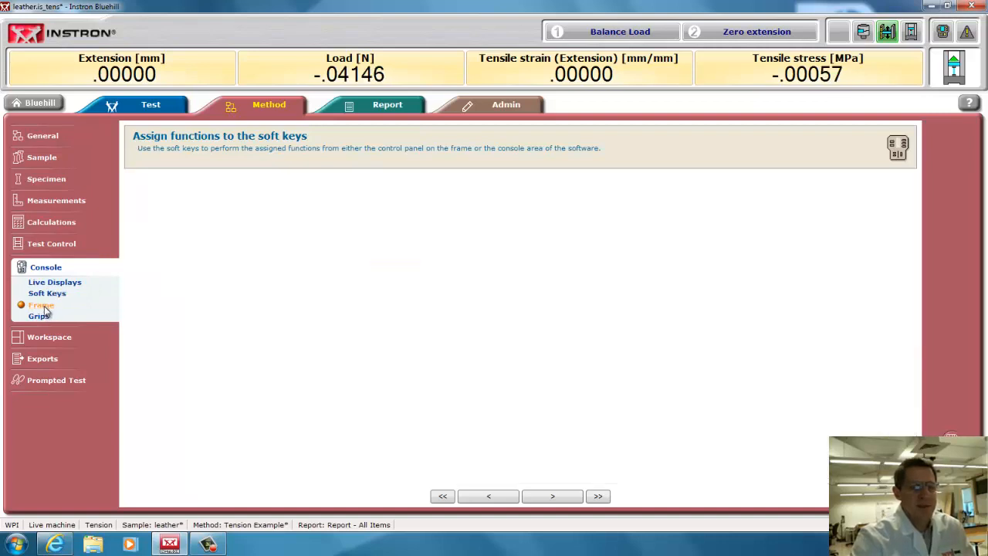
Review the Frame and Grips settings unchanged, then move to the Workspace parameters
click(41, 306)
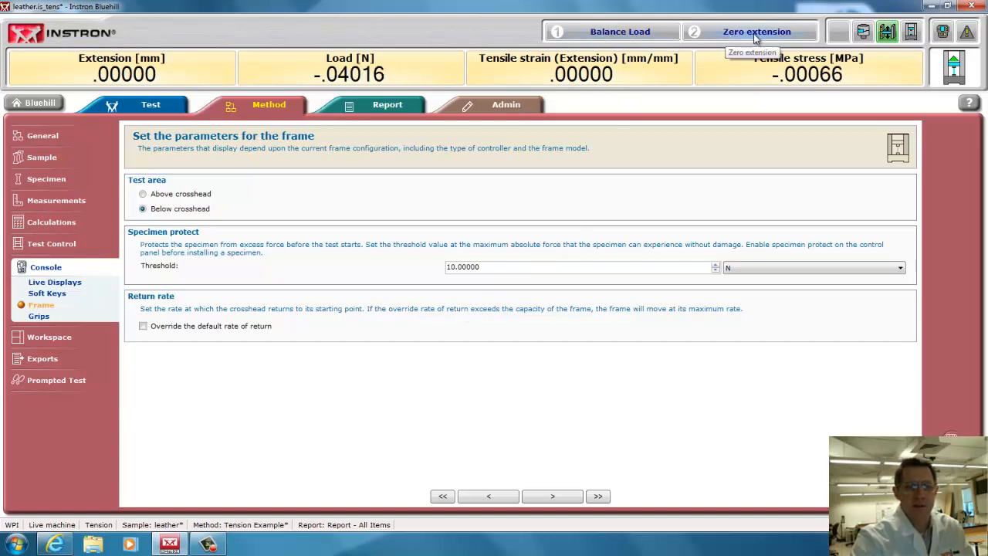
mouse_move(602, 397)
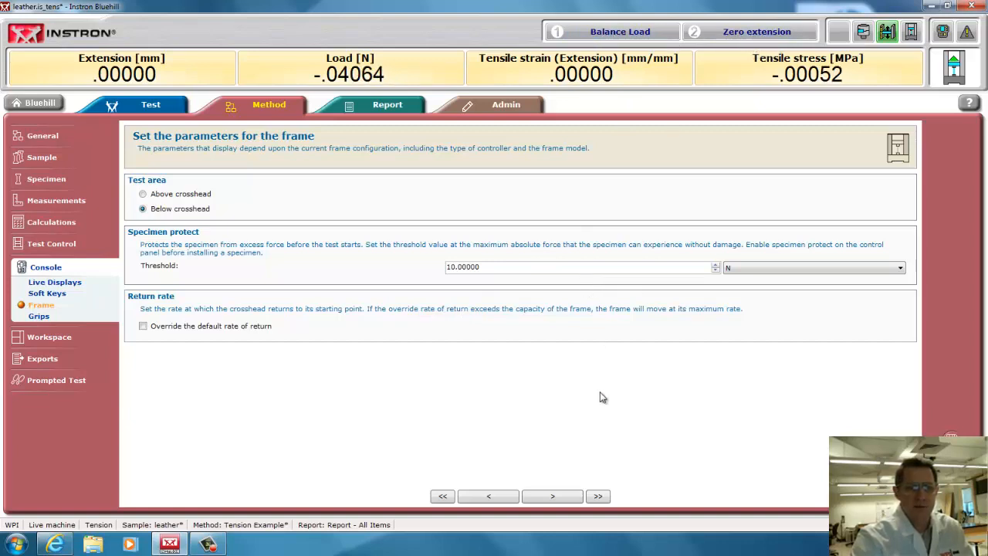
mouse_move(68, 346)
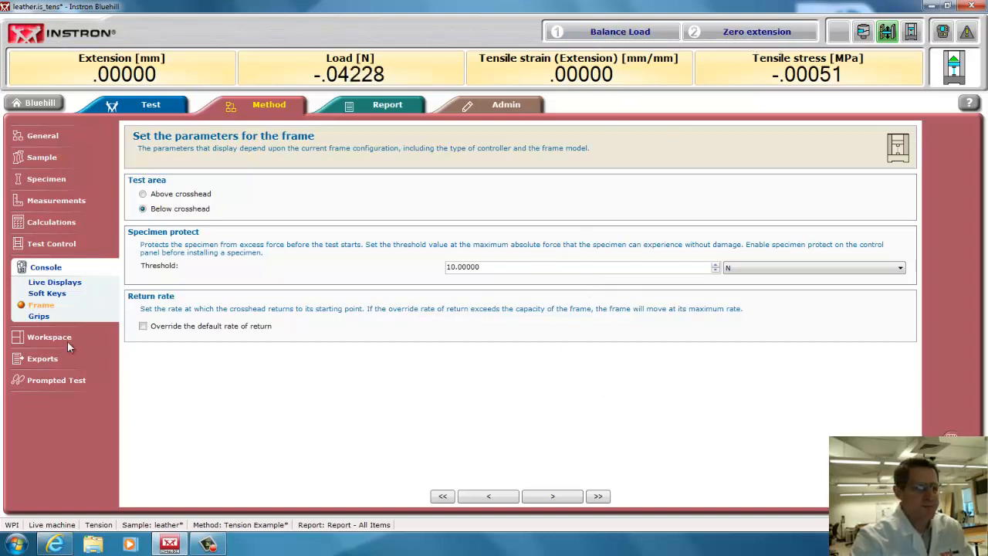
click(38, 315)
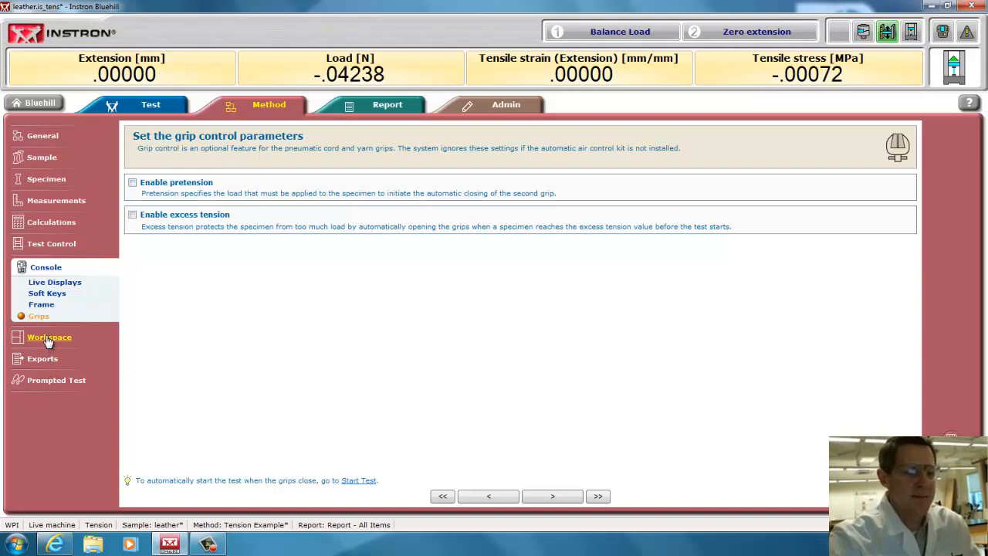
click(49, 337)
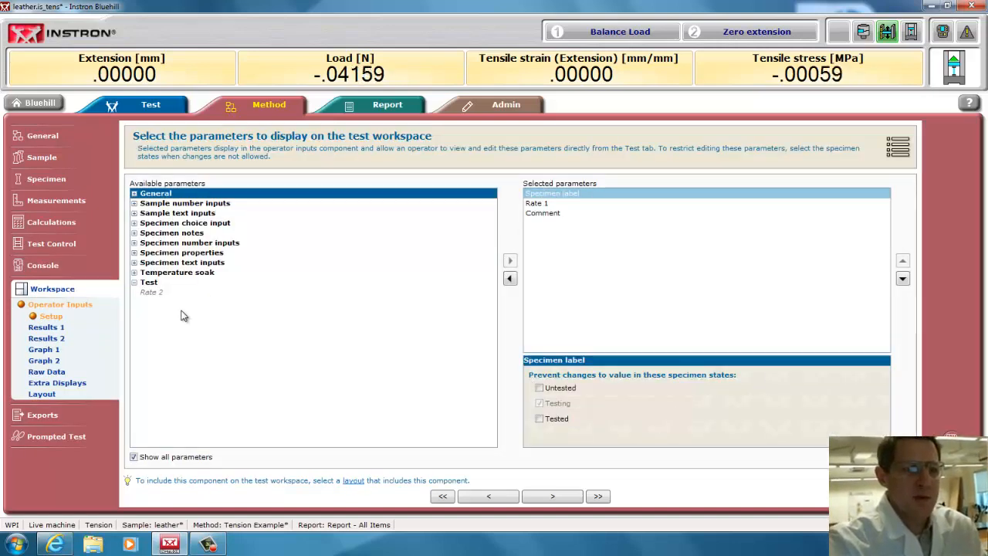
mouse_move(261, 278)
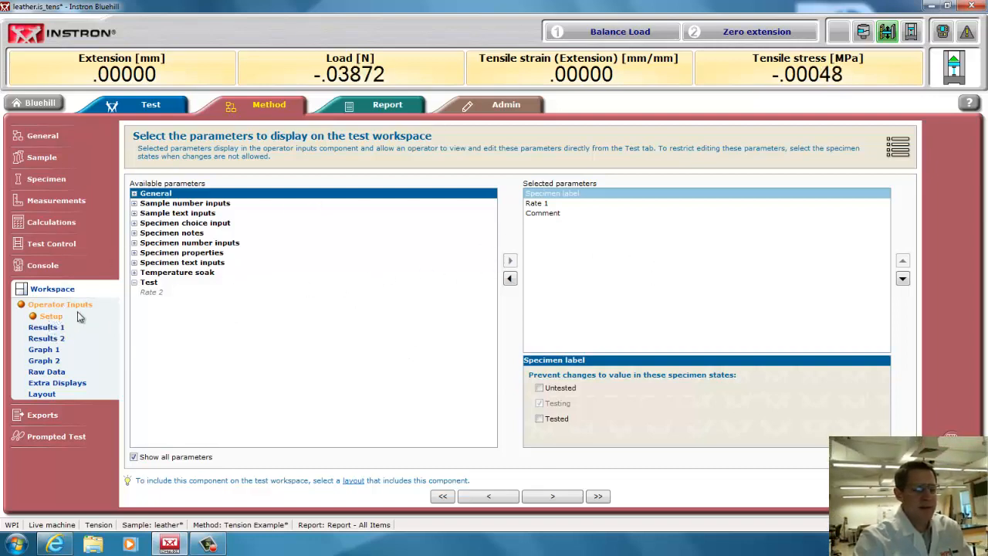
mouse_move(568, 202)
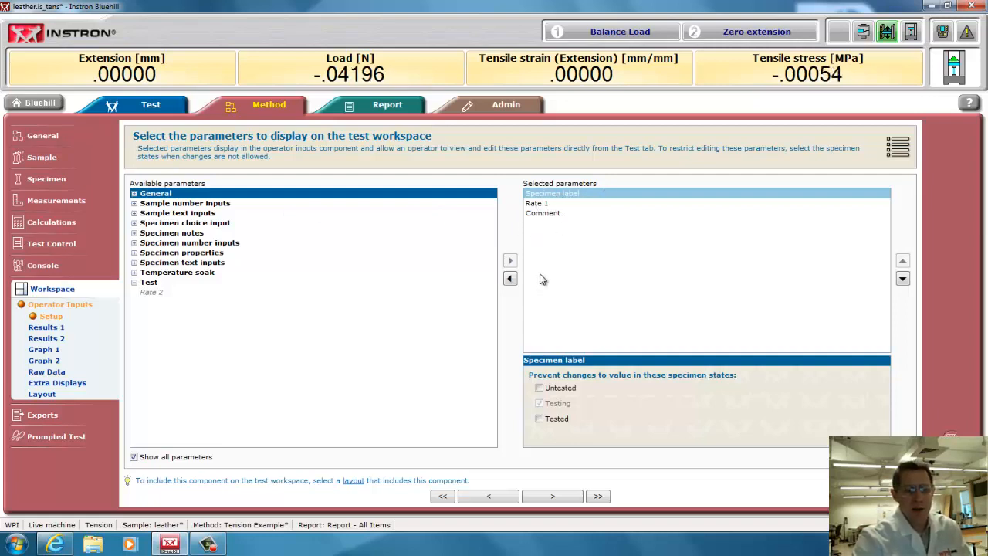
mouse_move(577, 241)
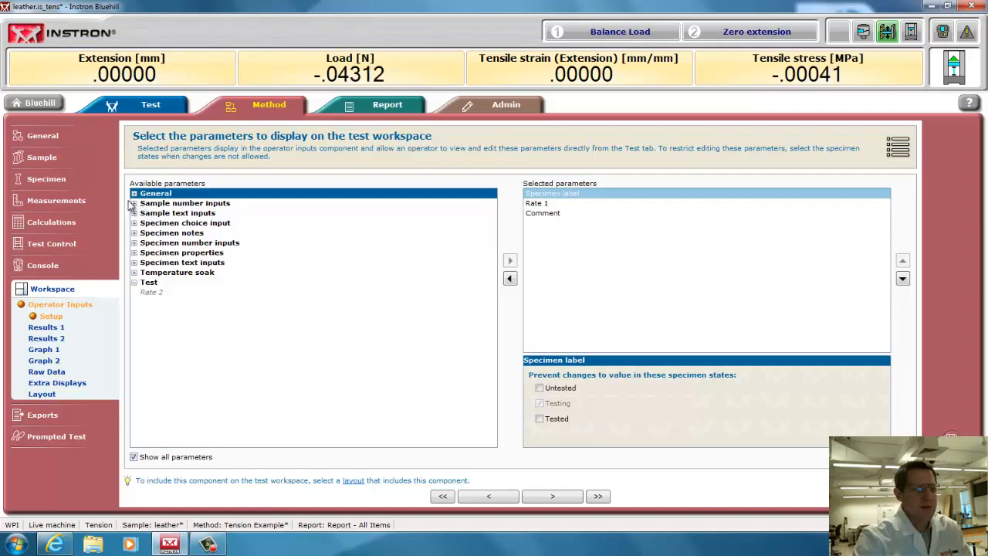
Add specimen Length, Thickness and Width to the workspace operator inputs
click(132, 203)
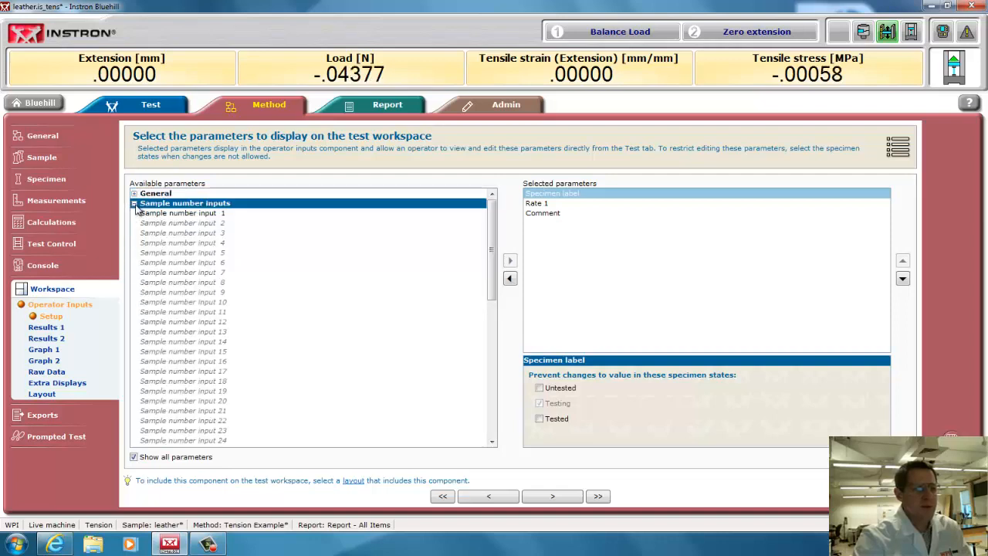
click(133, 204)
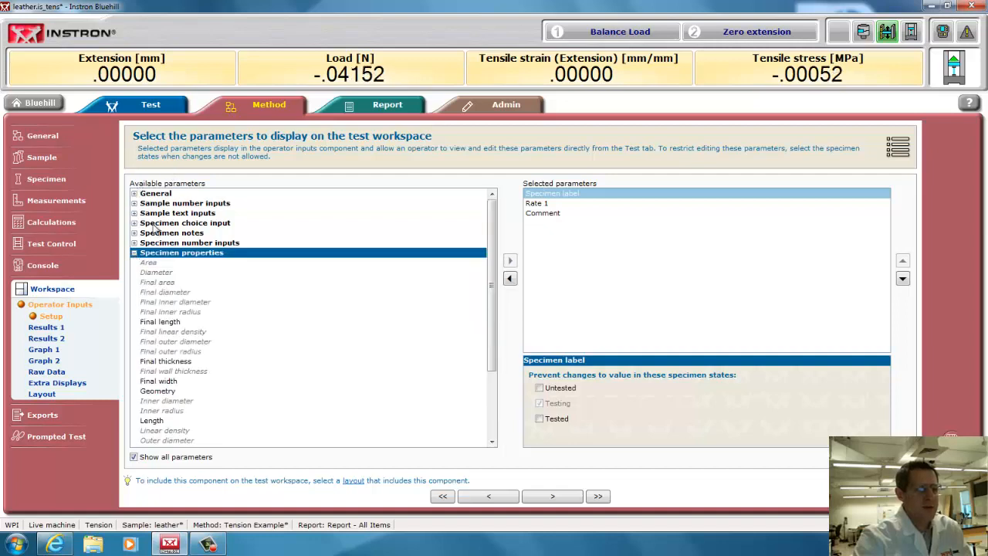
scroll(down, 3)
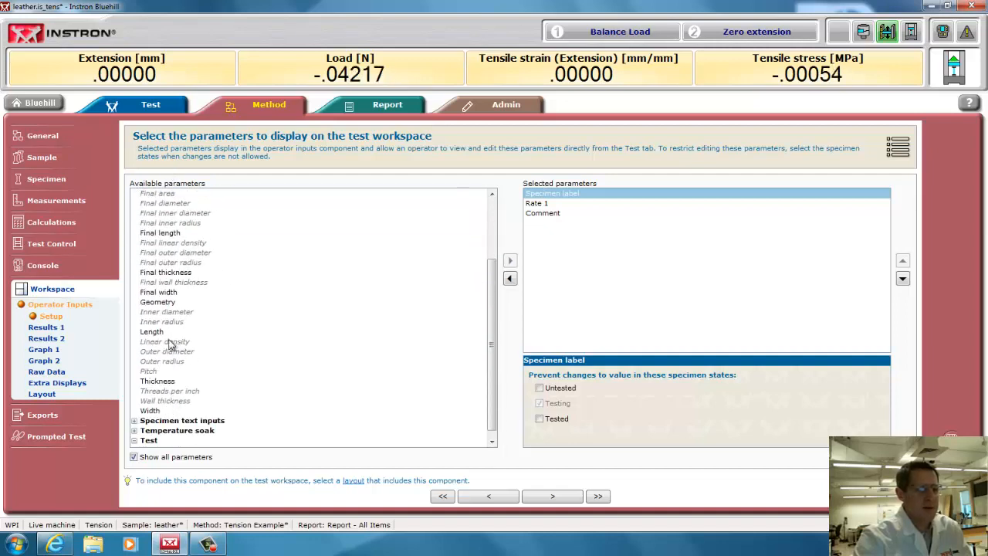
click(510, 259)
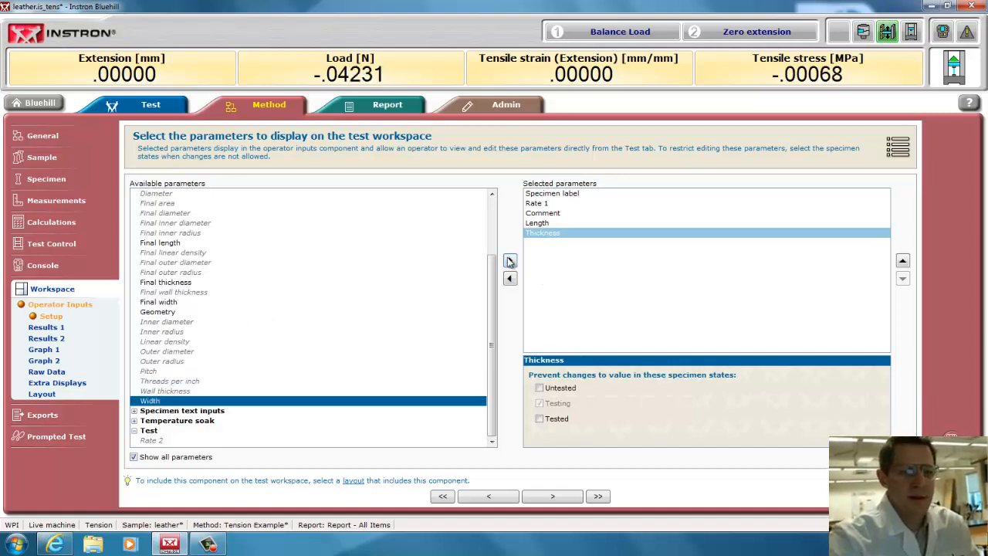
click(510, 260)
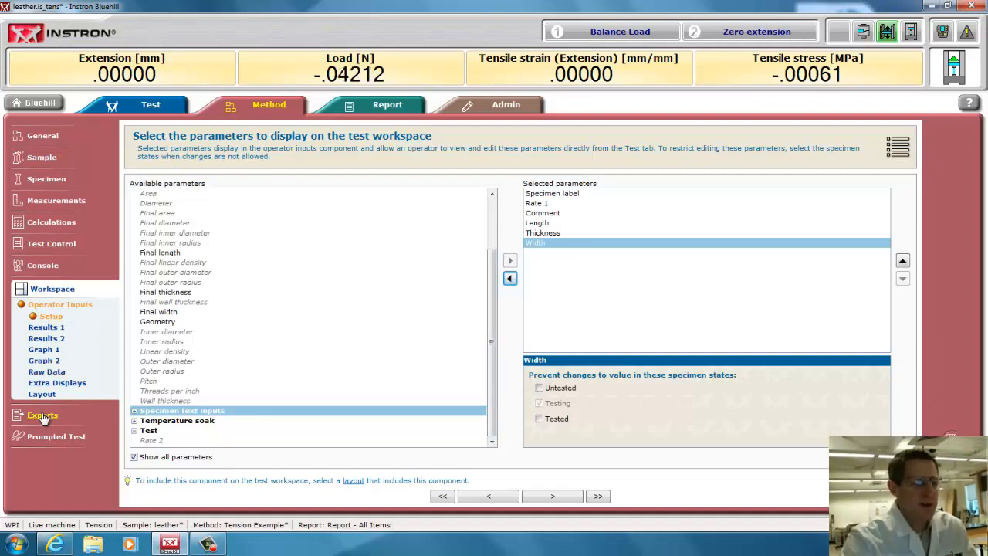
click(42, 415)
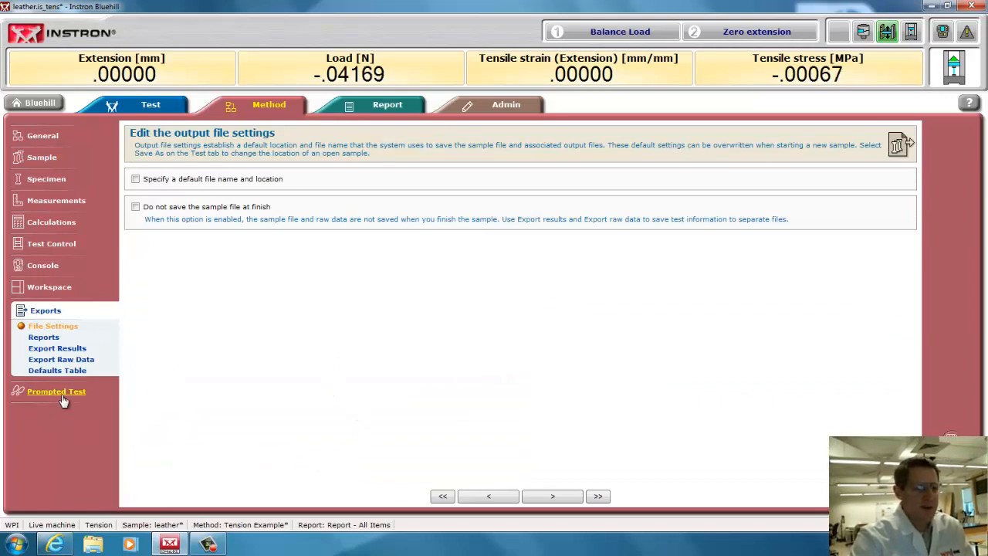
Disable 'Prompt before start', keeping prompt before test and workspace after calculations
click(56, 392)
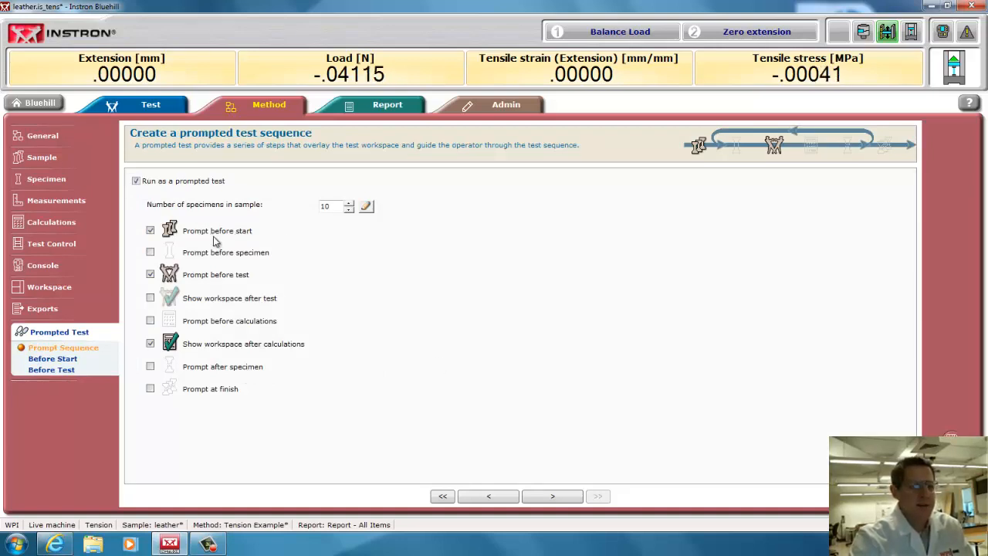
click(150, 230)
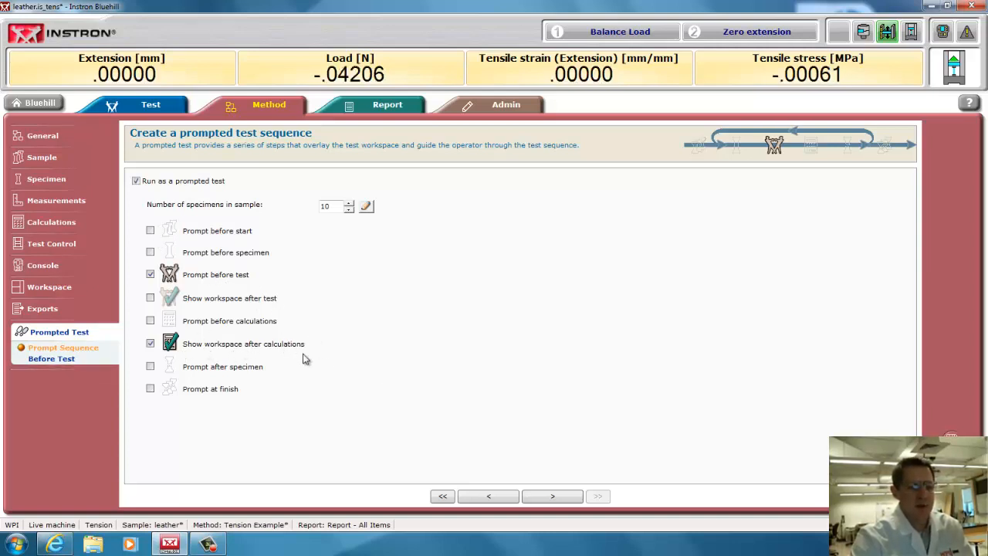
mouse_move(336, 290)
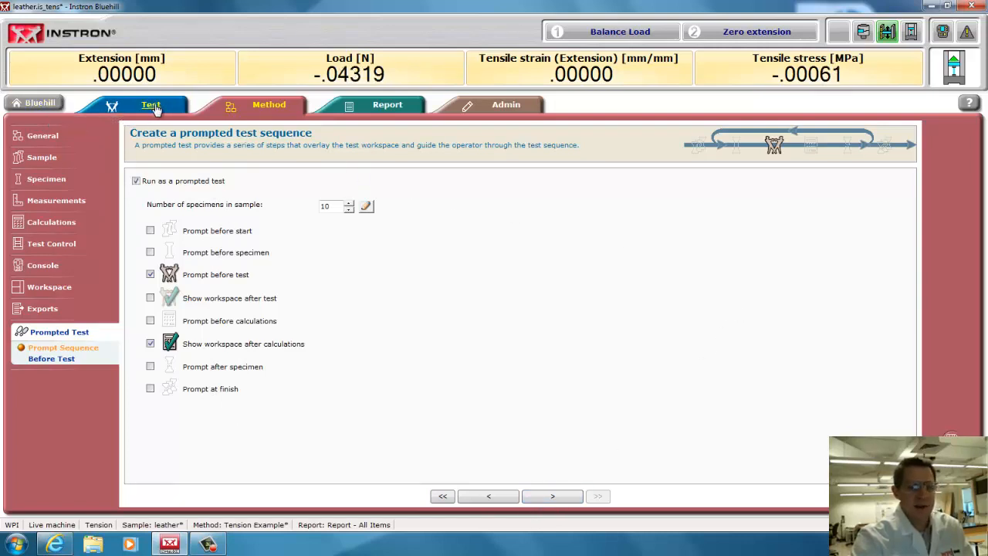
Save the new sample file as 'leather tensile test' in Public Documents > protocols
click(152, 105)
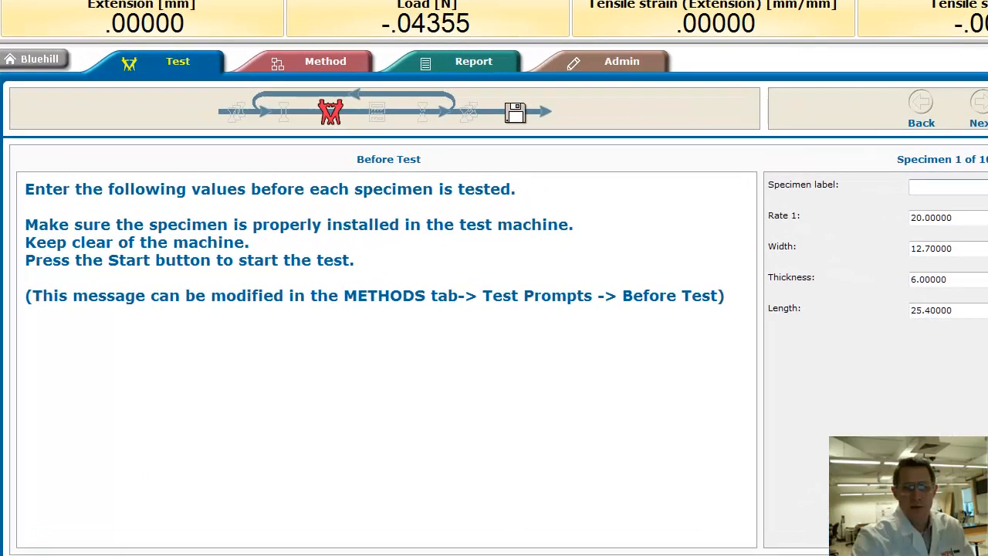
click(515, 112)
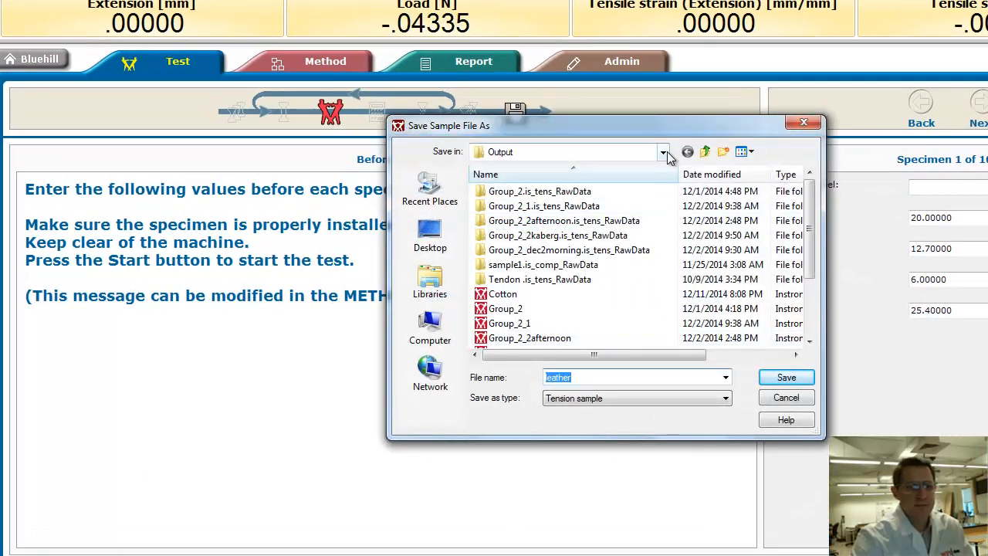
click(662, 151)
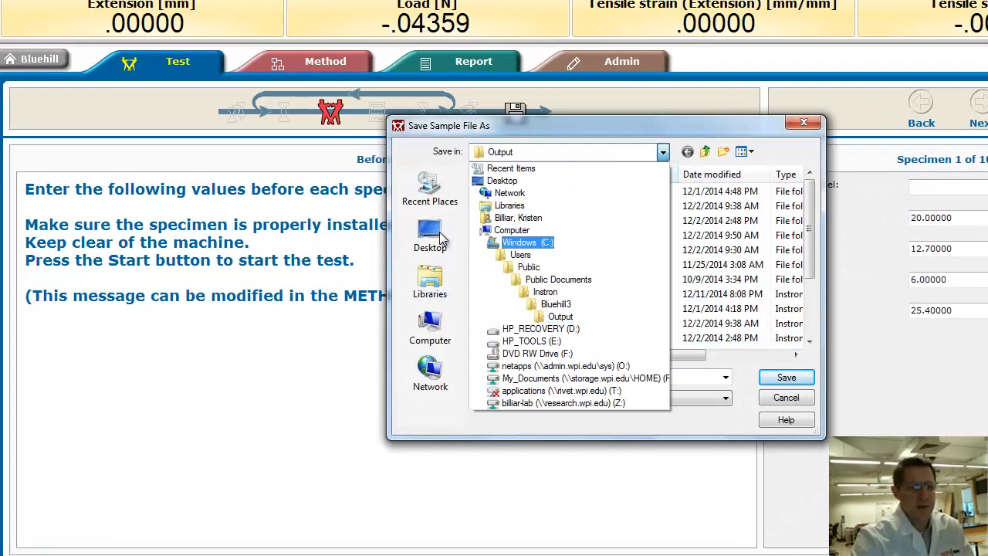
click(545, 290)
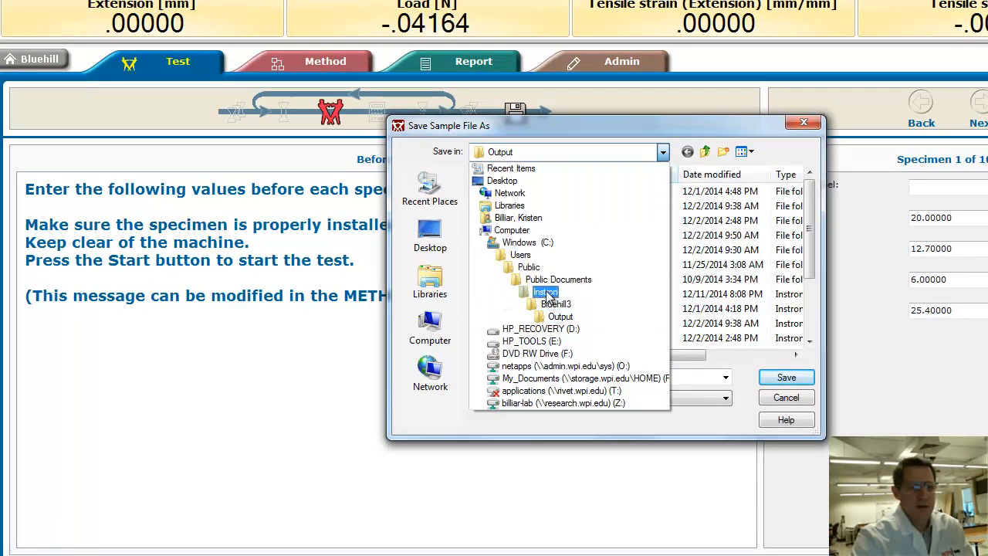
click(545, 292)
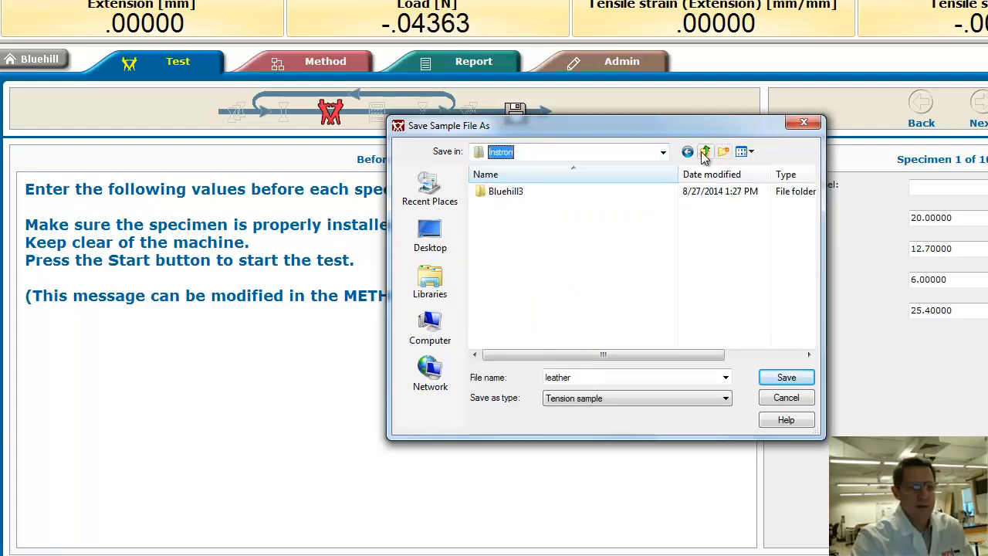
click(704, 151)
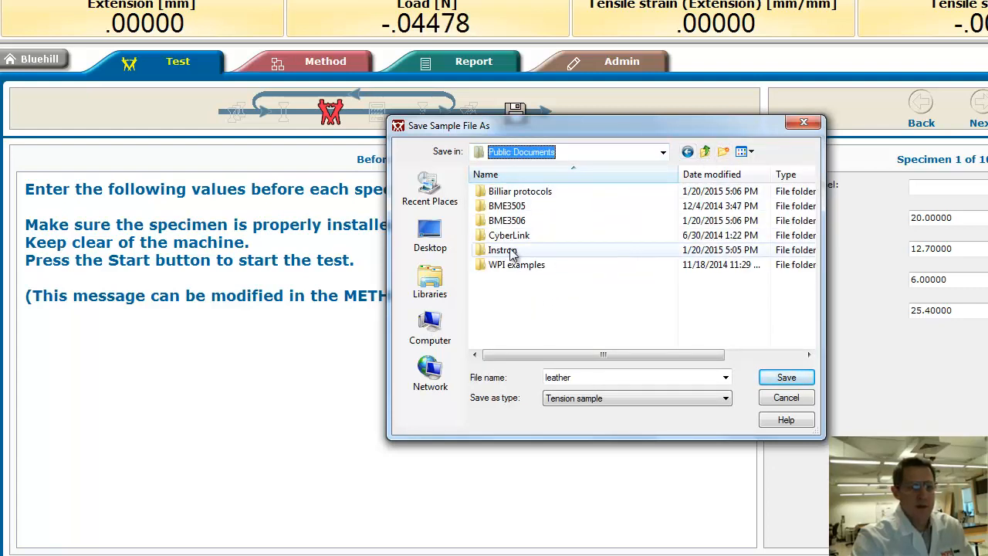
click(519, 192)
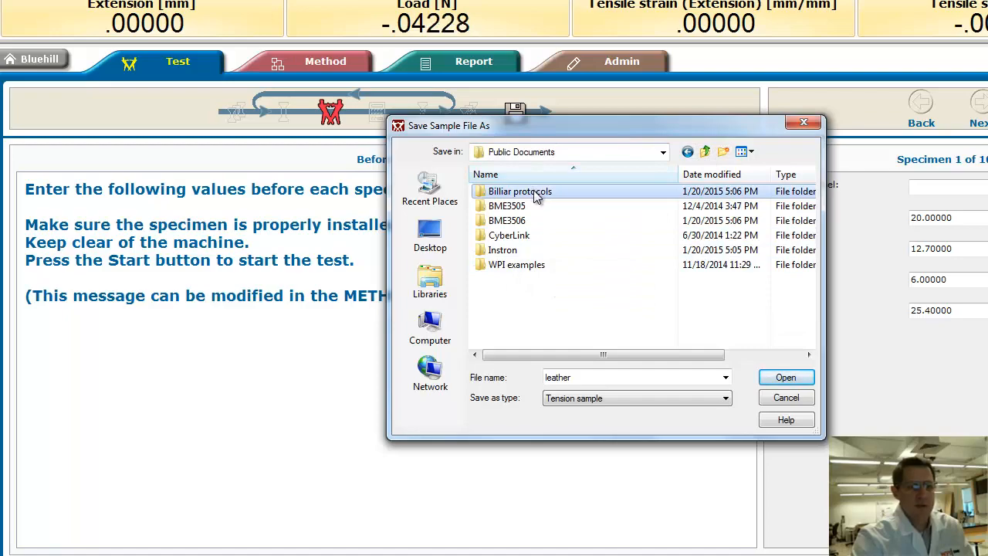
double_click(519, 191)
text( tensile test)
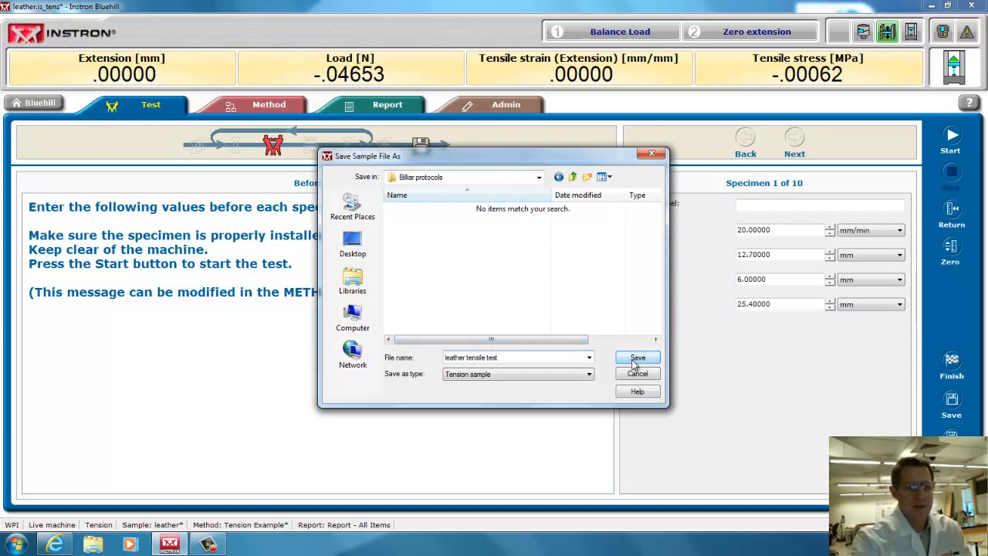
click(636, 358)
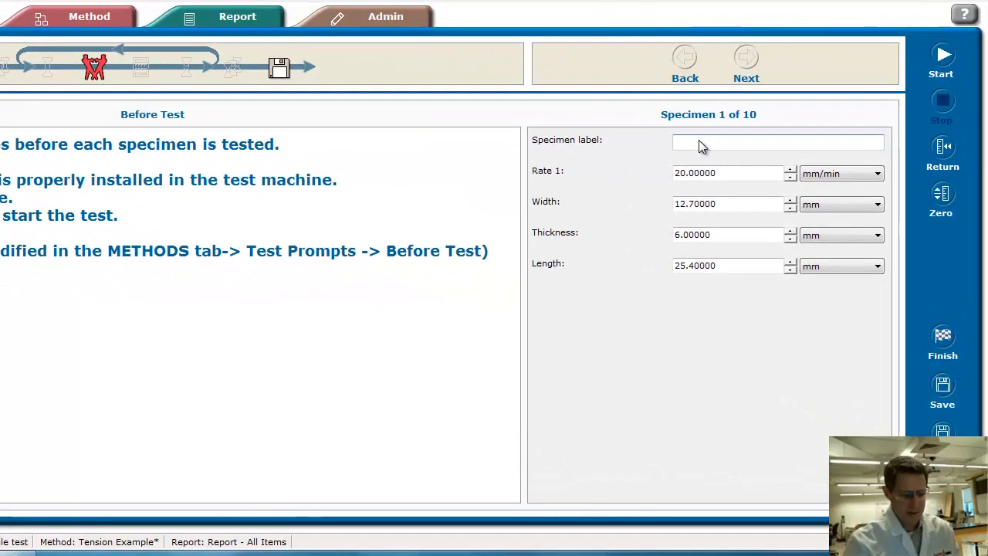
Label specimen 1 'sample 1' with thickness 1 mm and length 50 mm
text(sample 1)
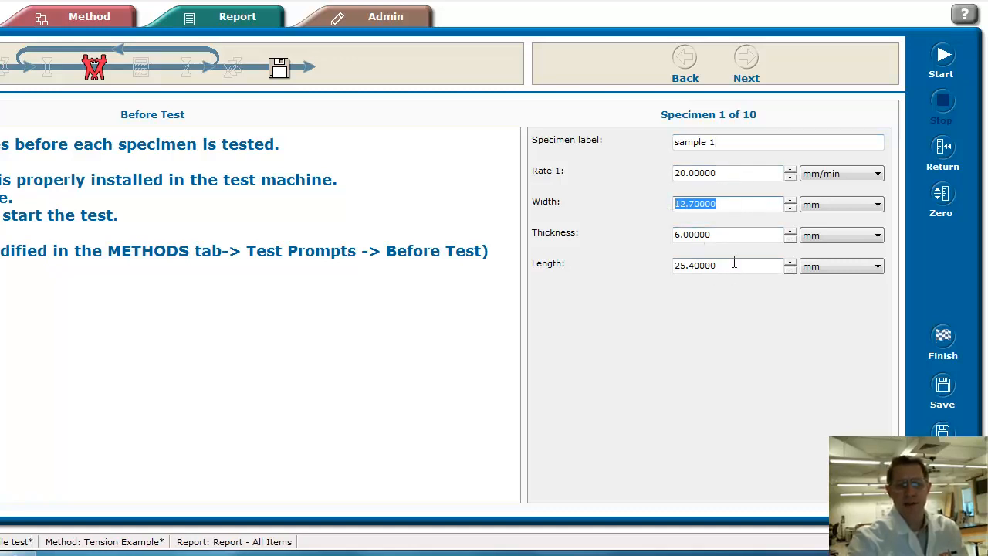
mouse_move(738, 266)
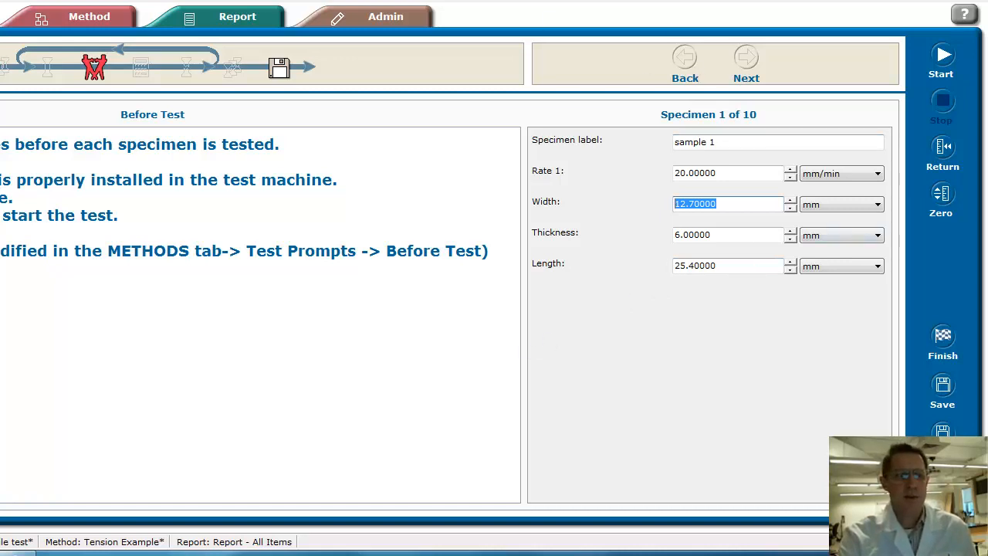
mouse_move(775, 297)
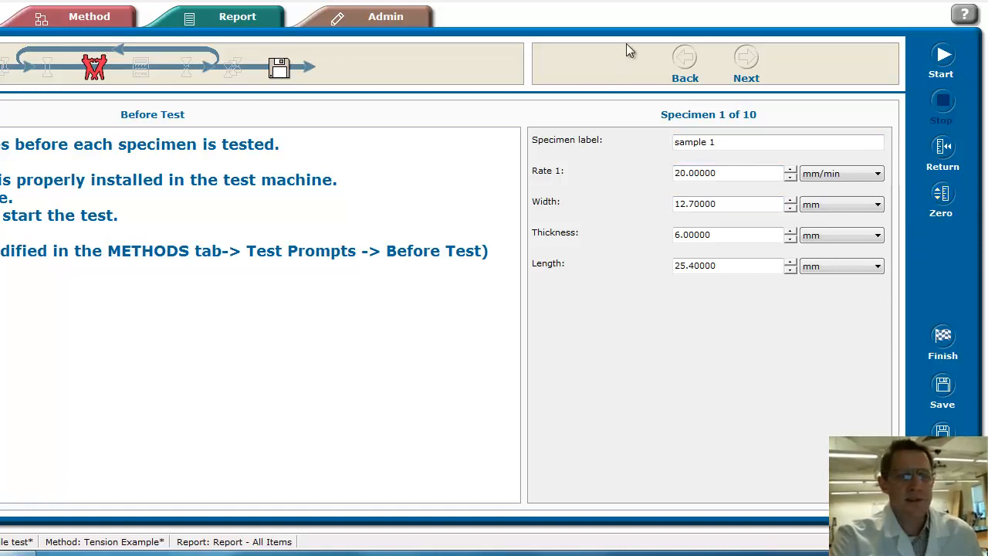
click(238, 15)
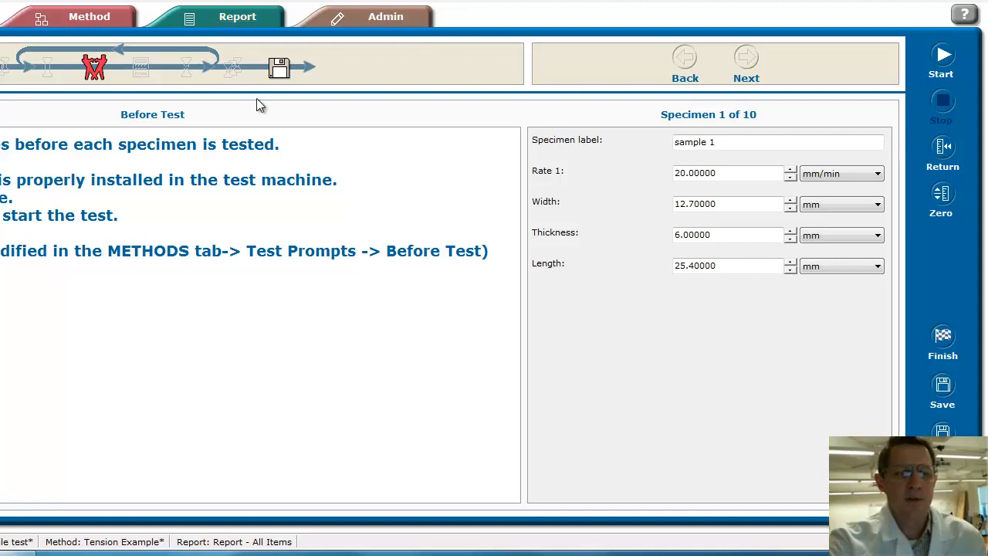
mouse_move(616, 223)
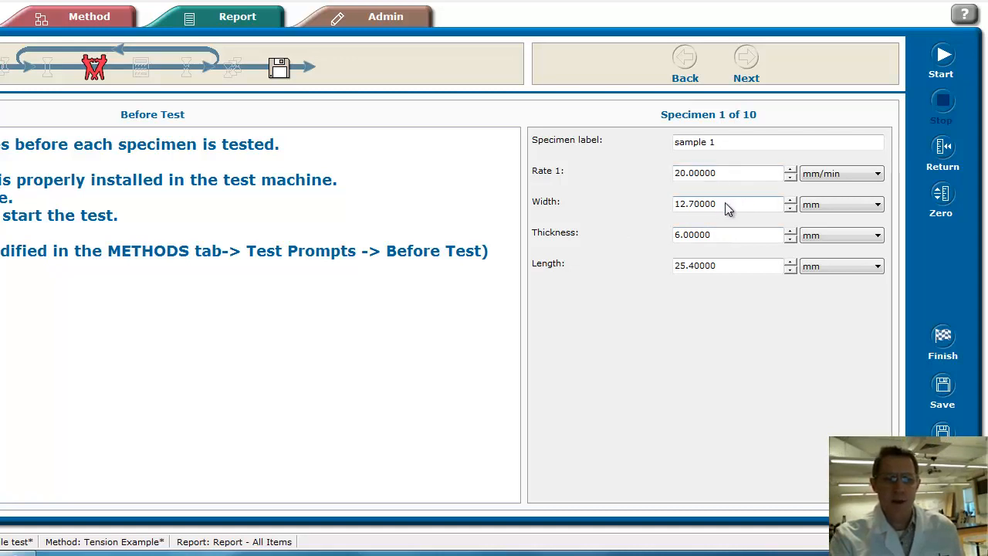
text(1)
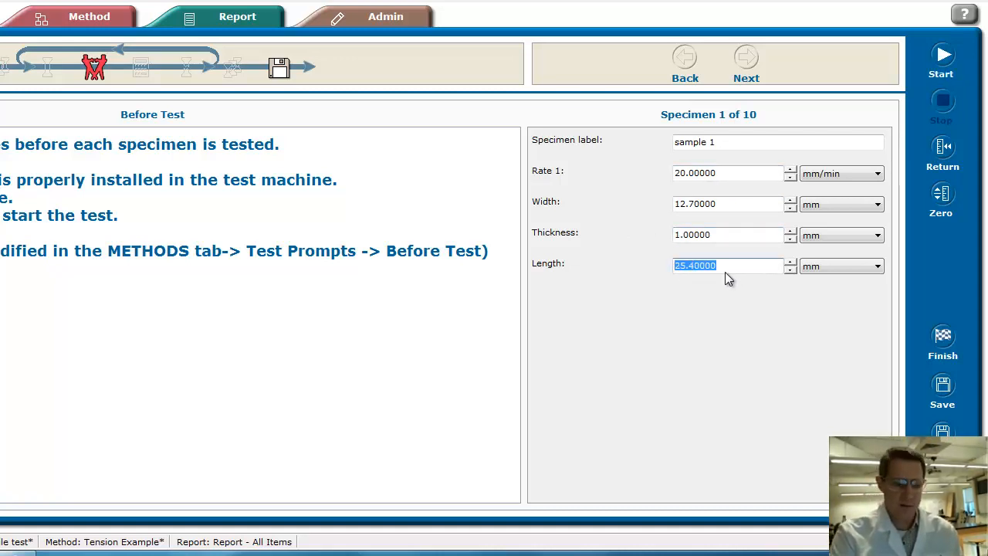
text(50.00000)
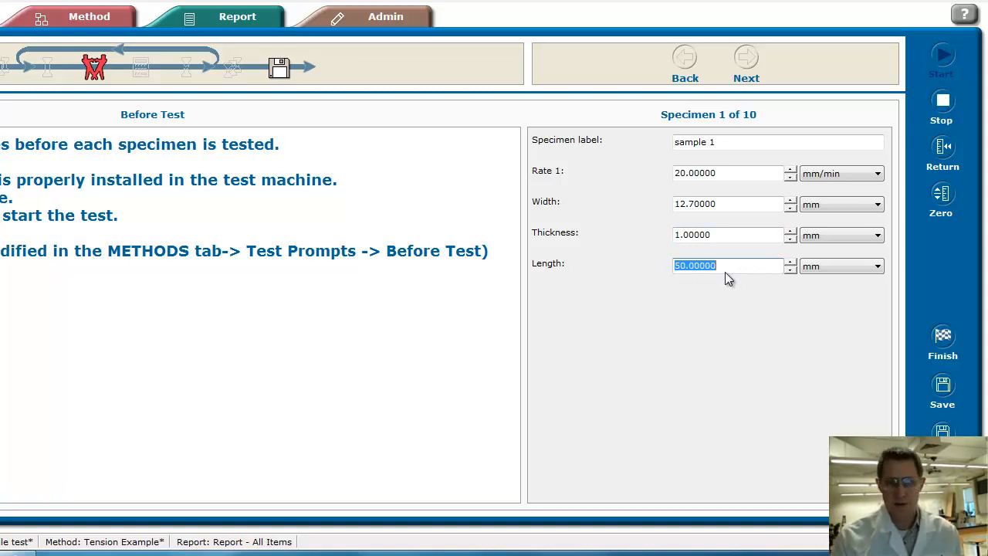
mouse_move(941, 55)
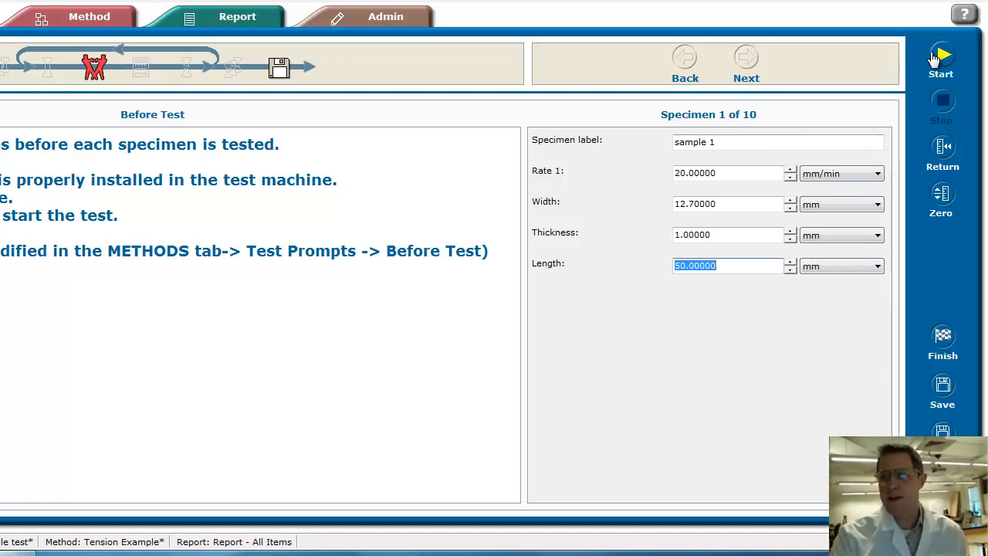
mouse_move(941, 59)
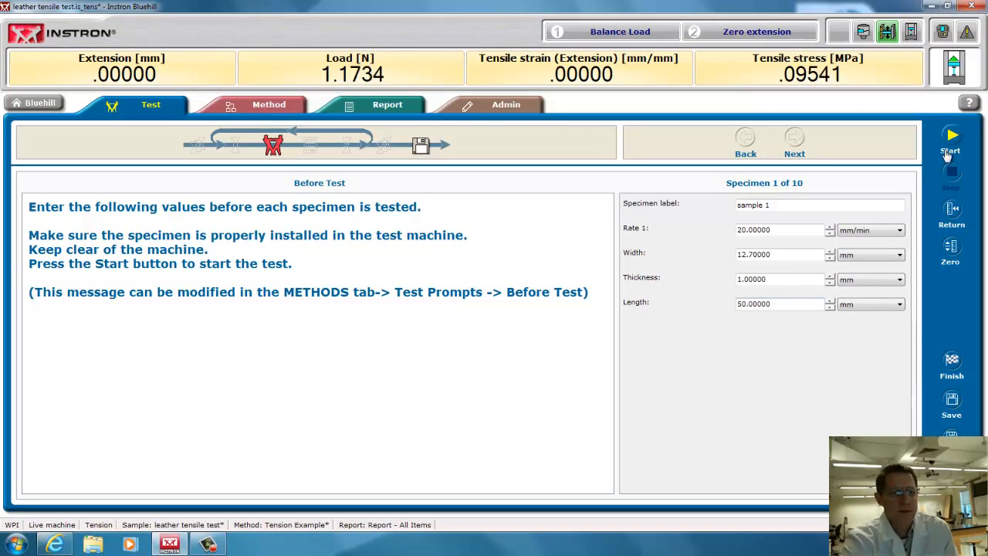
Run the tensile test on sample 1 to completion, producing the load-extension curve
click(951, 139)
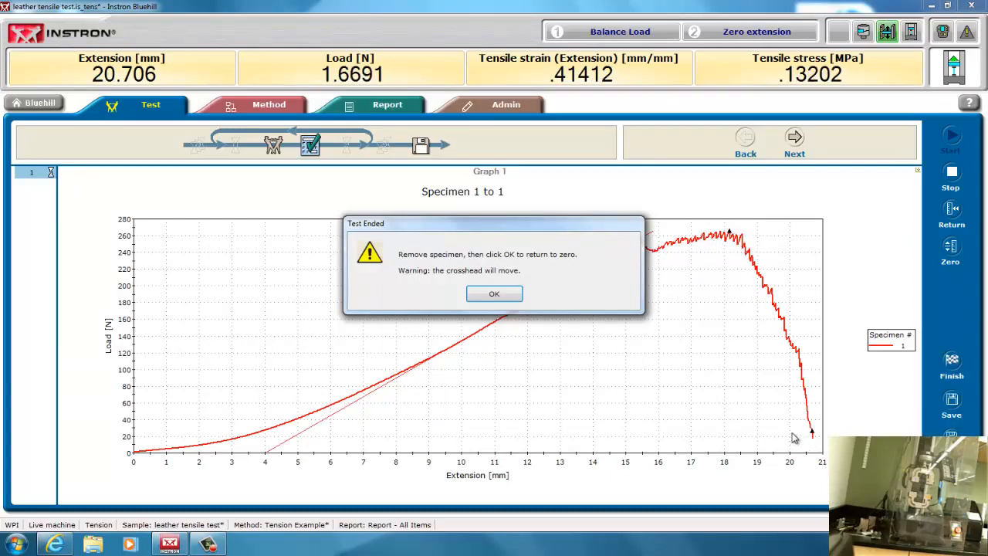
mouse_move(593, 332)
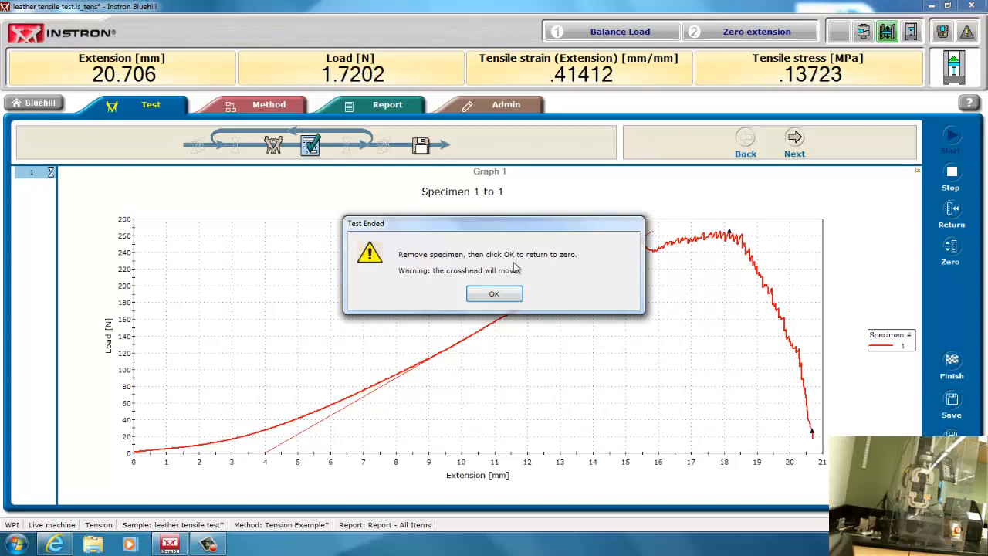
mouse_move(624, 346)
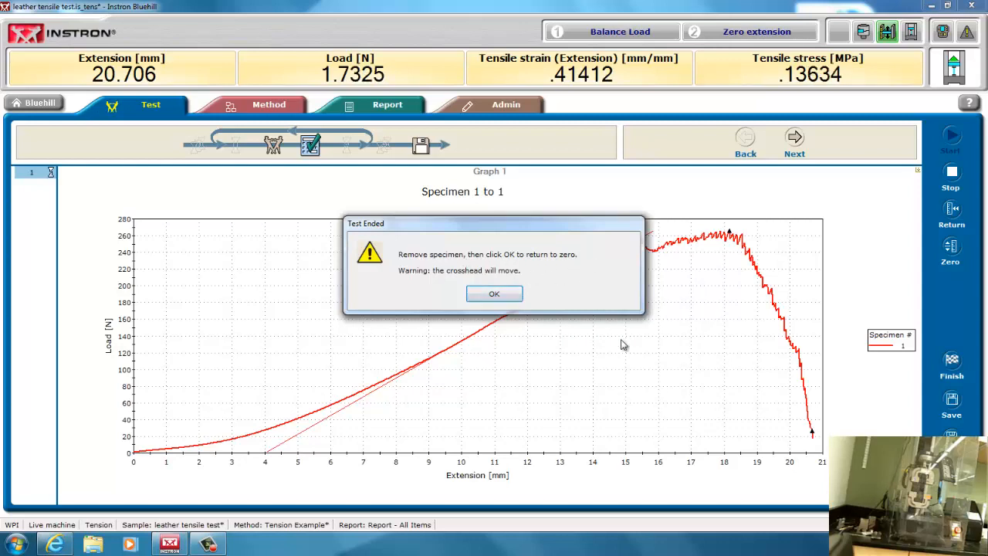
mouse_move(692, 379)
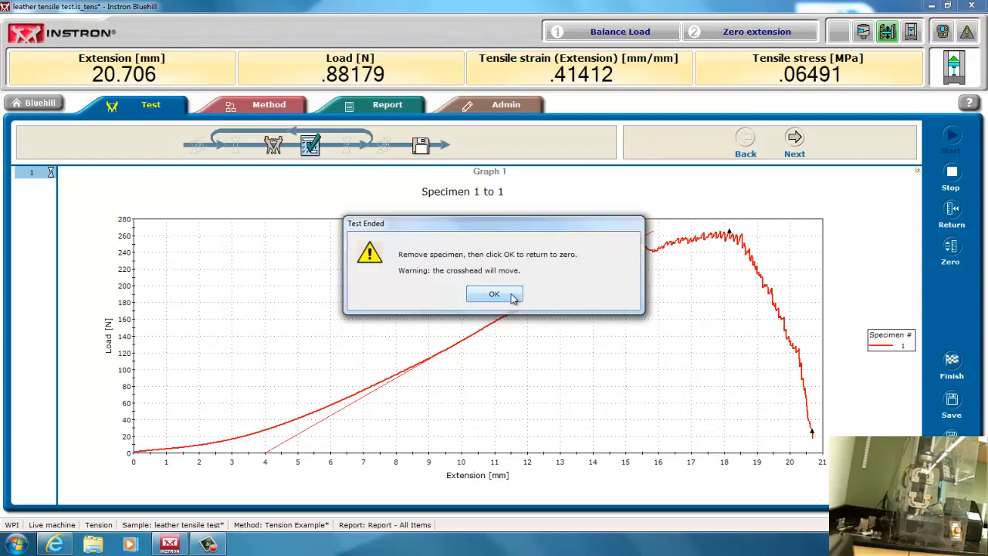
Acknowledge the Test Ended notice so the crosshead returns to zero extension
click(494, 294)
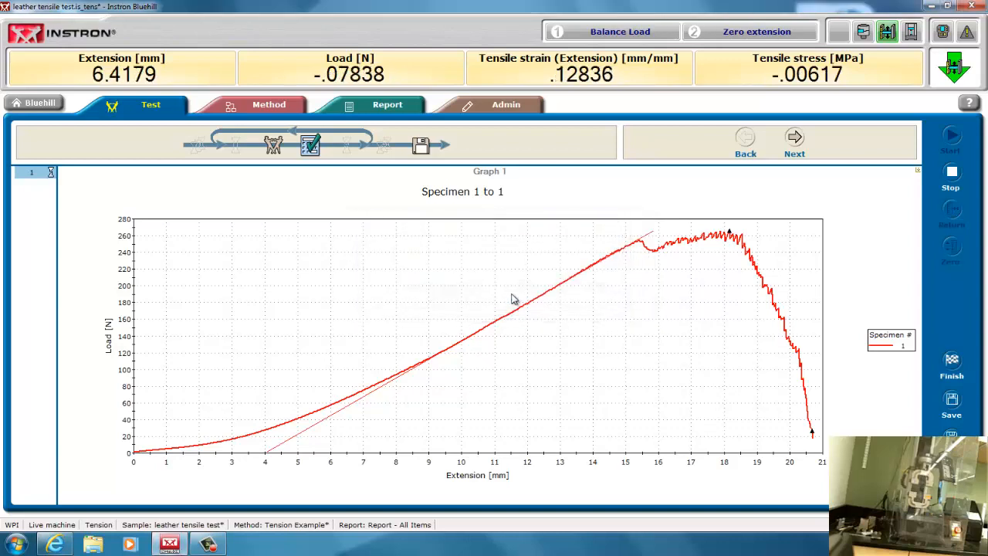